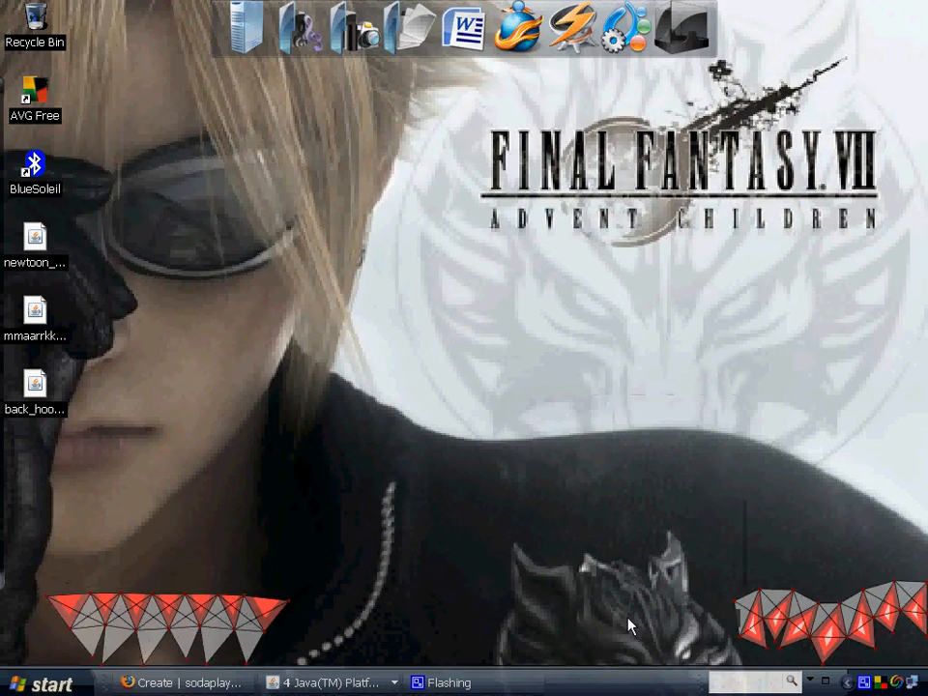
- Bring back the sodaplay Create page and scroll through it
left_click(182, 682)
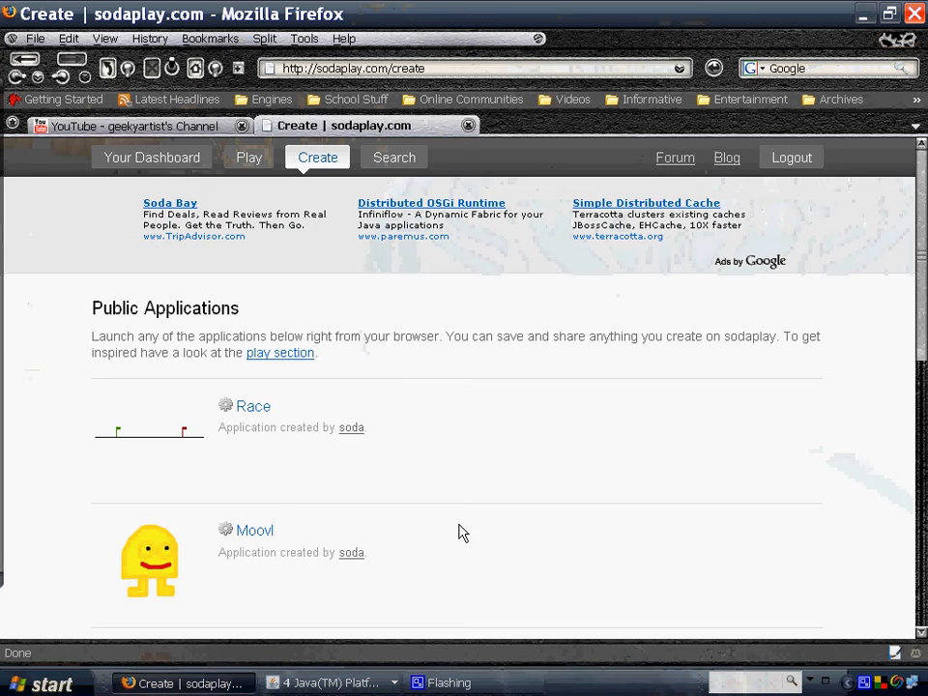
mouse_move(590, 288)
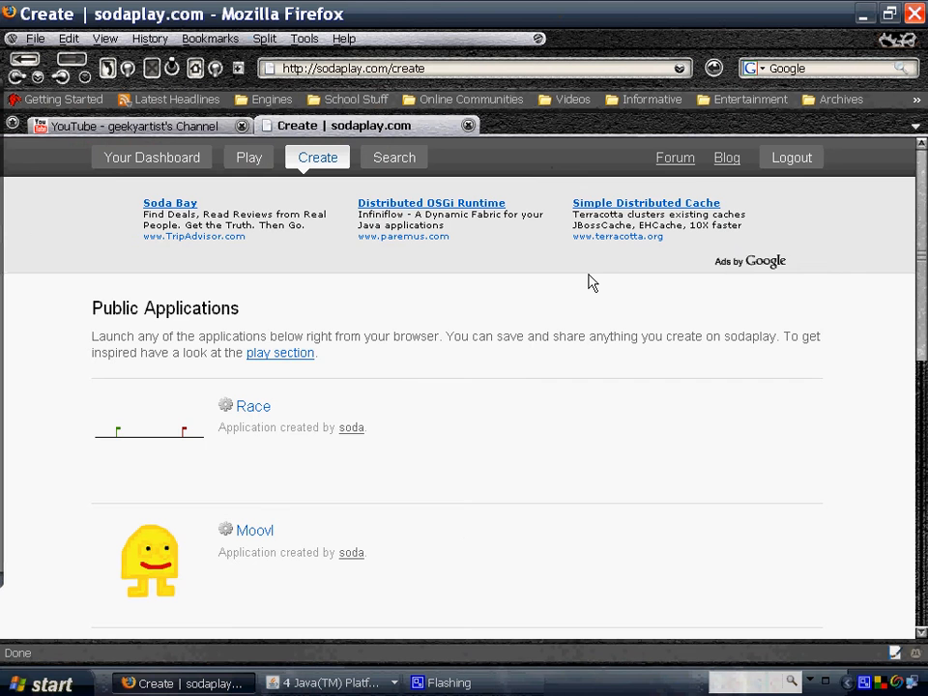
scroll("down", 3)
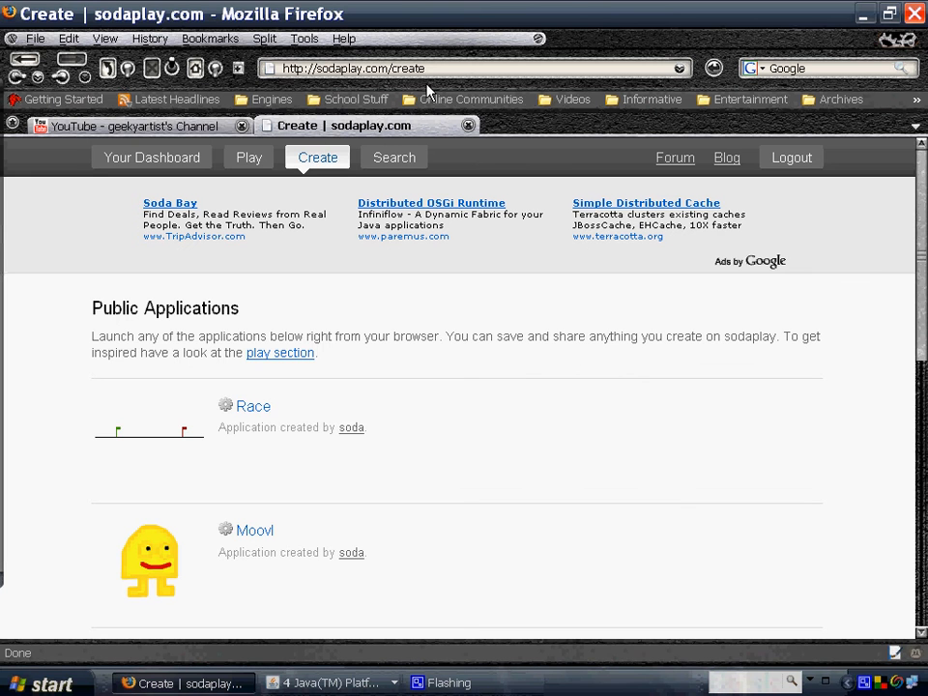
mouse_move(339, 181)
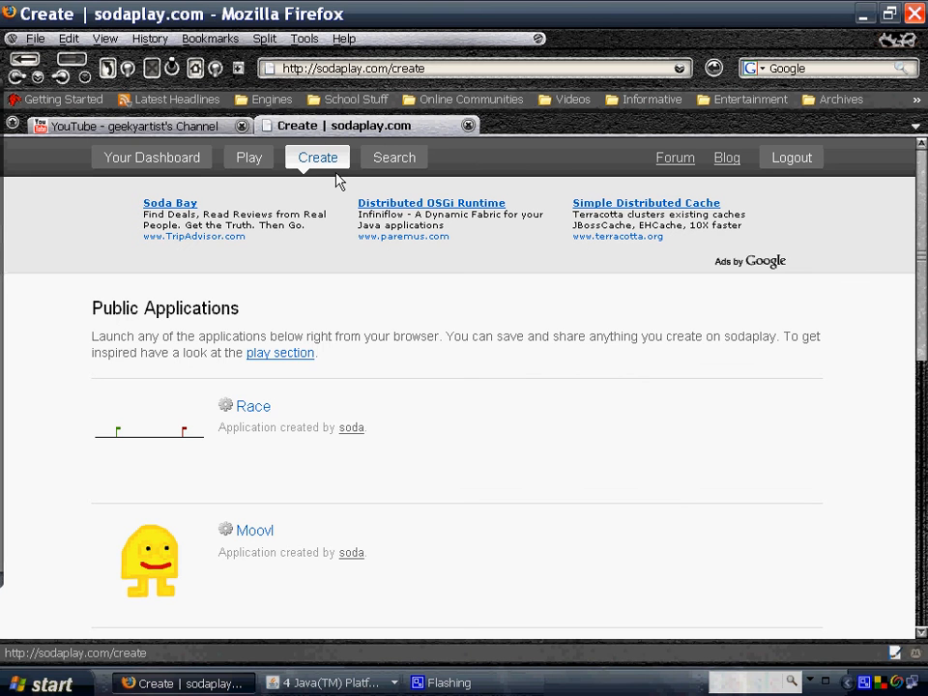
scroll("down", 3)
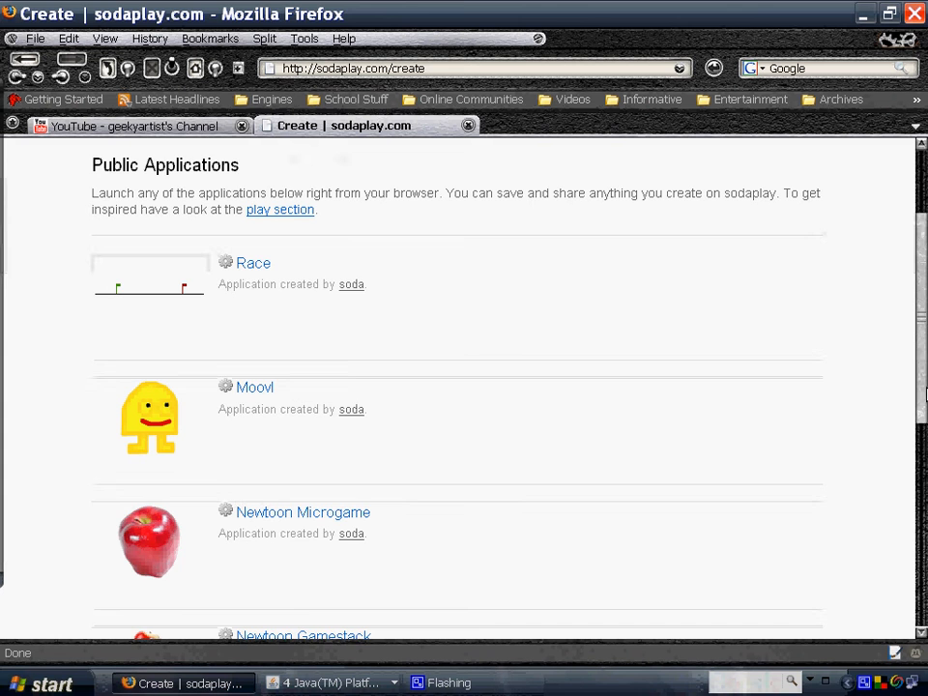
scroll("down", 3)
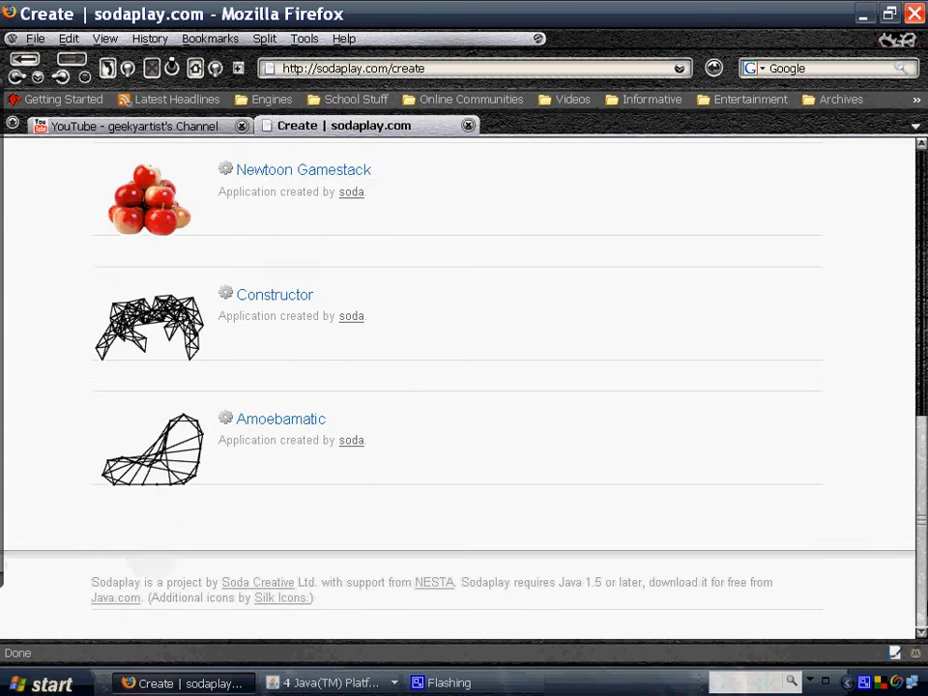
scroll("up", 3)
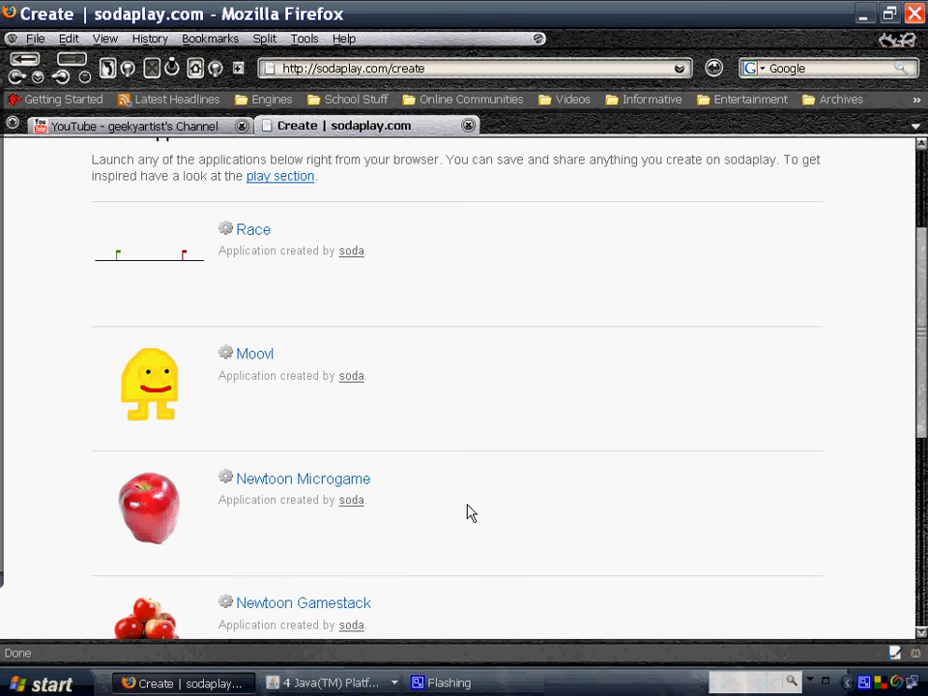
scroll("down", 3)
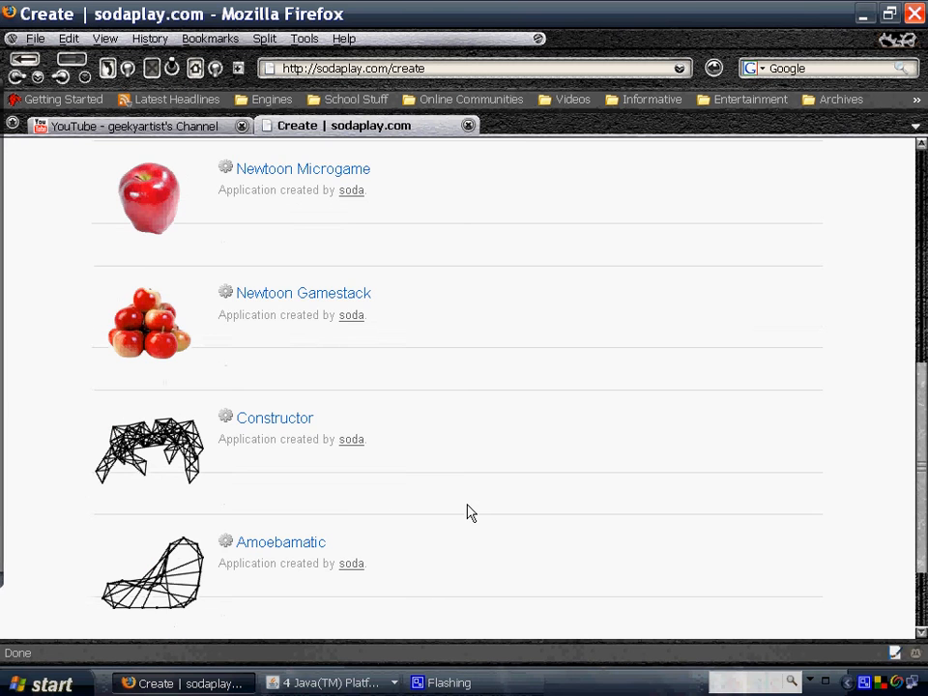
mouse_move(278, 439)
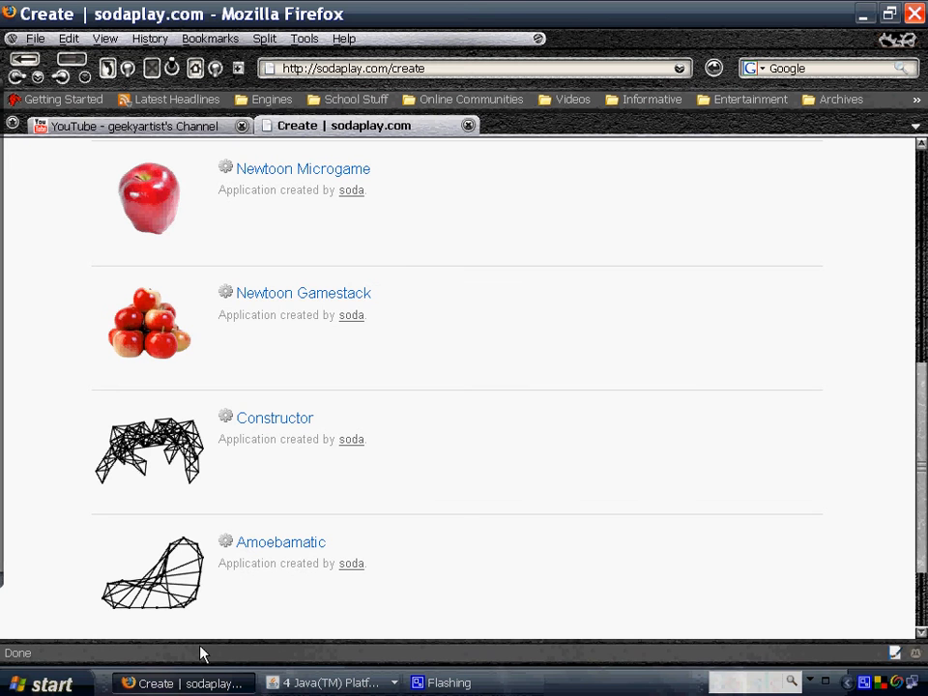
scroll("down", 3)
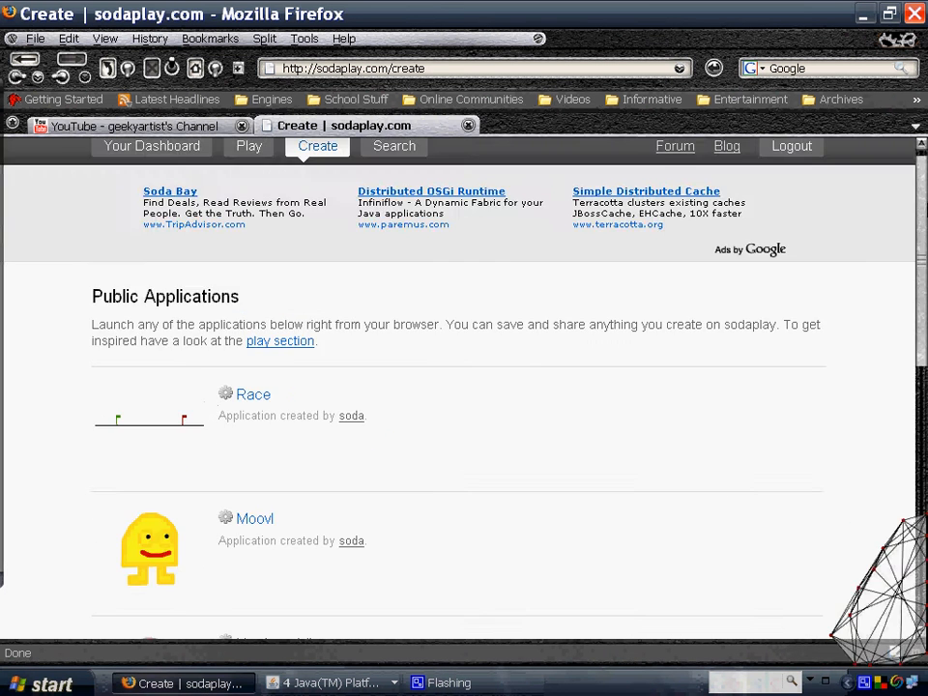
scroll("down", 3)
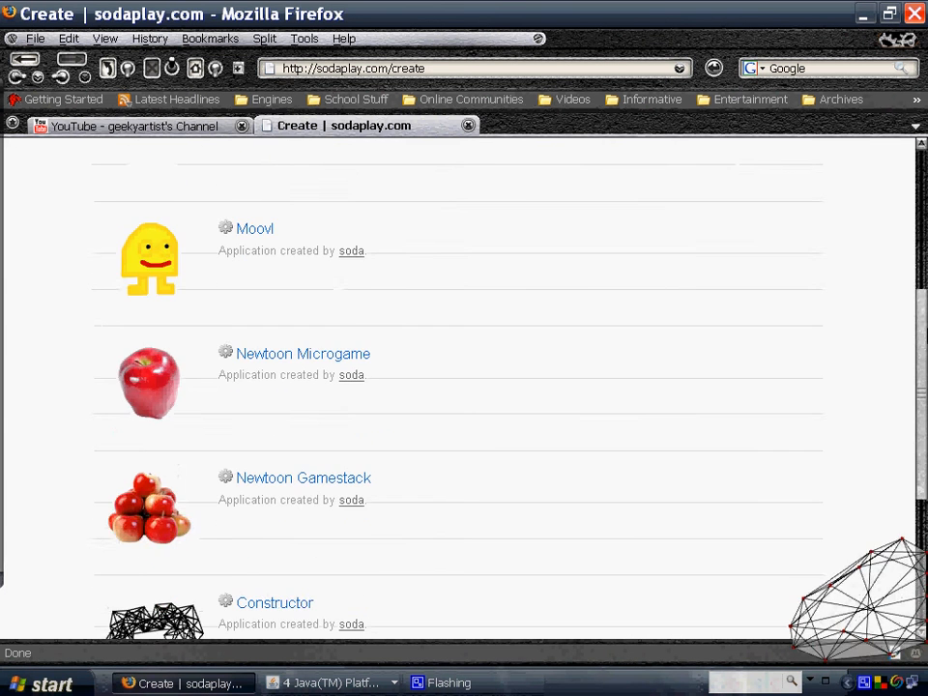
scroll("up", 3)
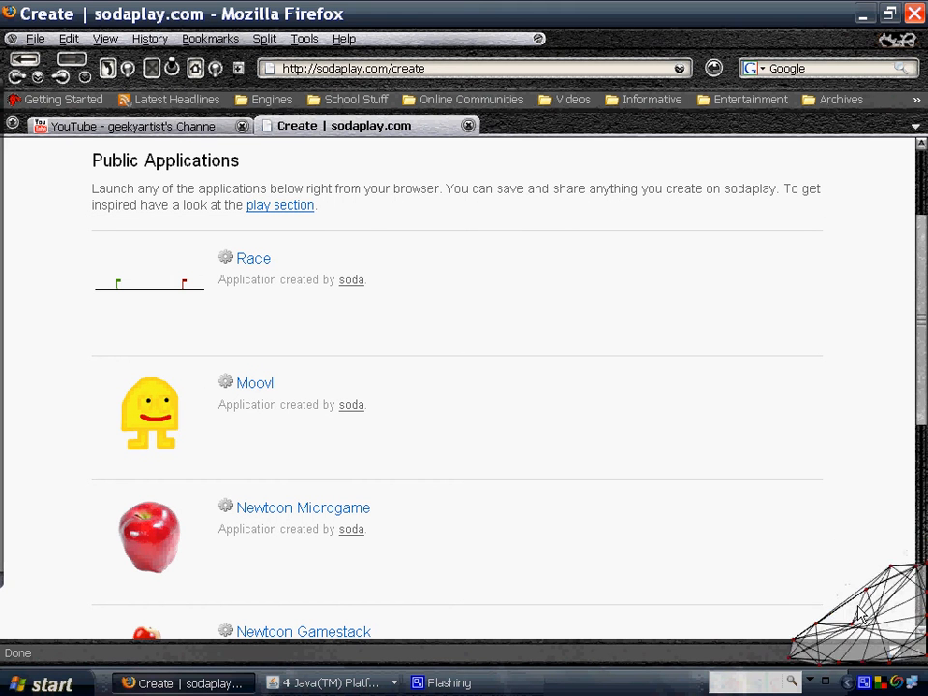
mouse_move(855, 475)
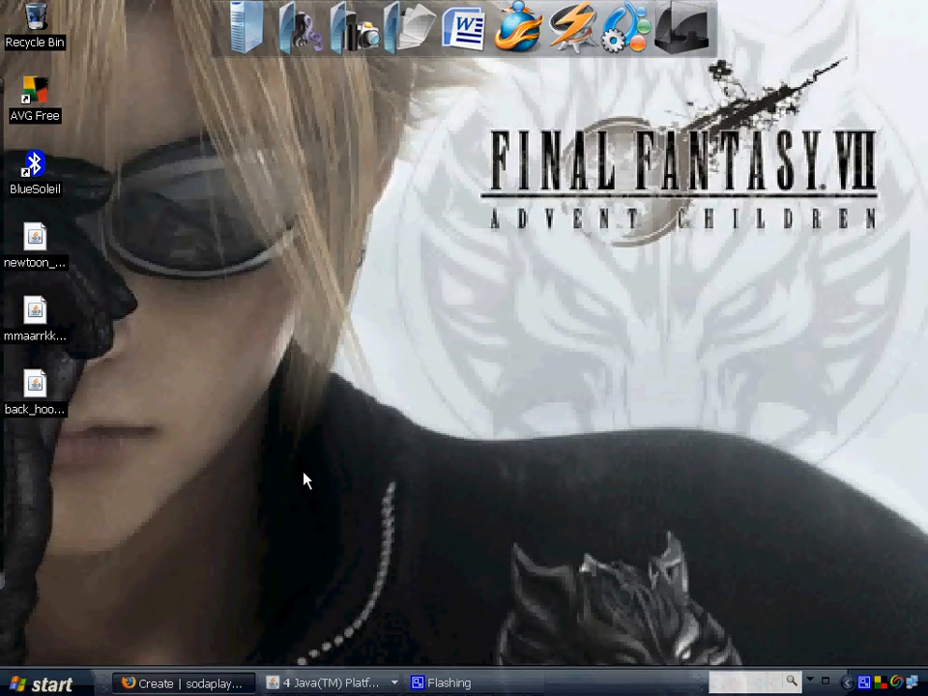
- Bring the empty Constructor editor to the front from the grouped Java taskbar list
left_click(328, 682)
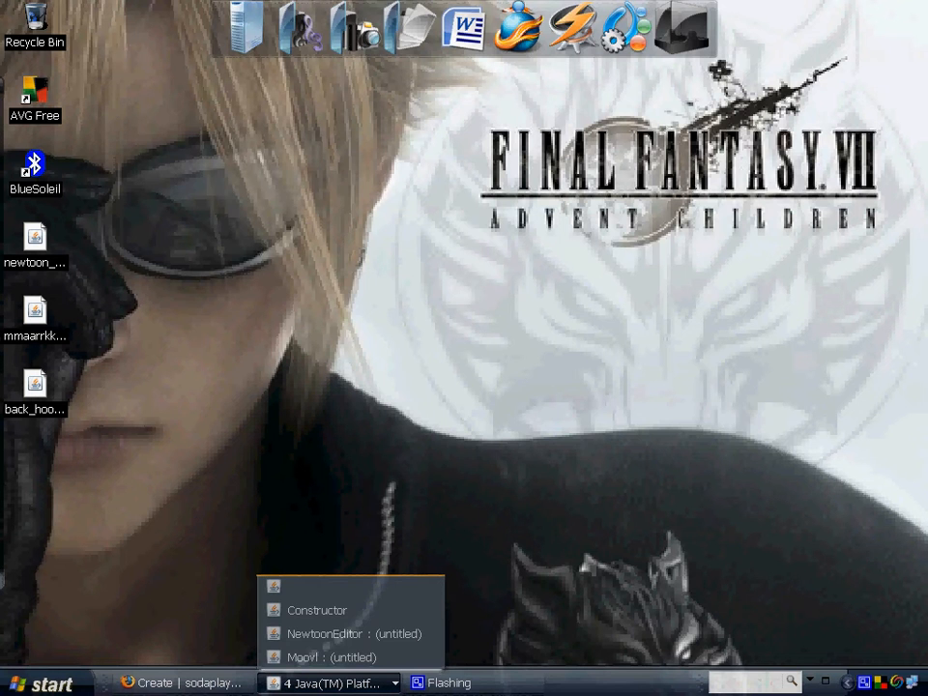
left_click(316, 610)
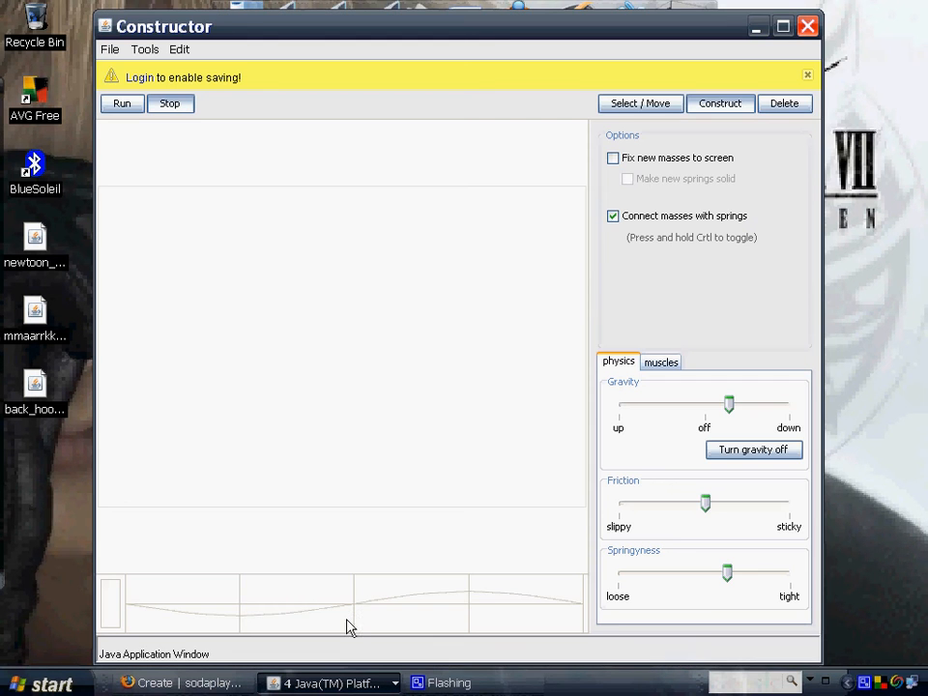
mouse_move(250, 282)
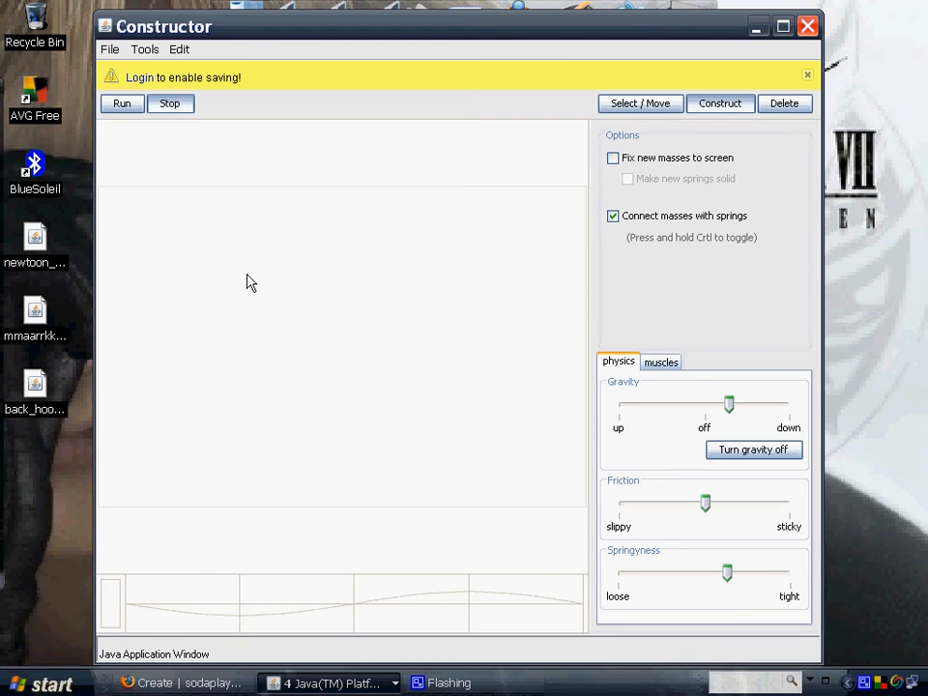
left_click(109, 50)
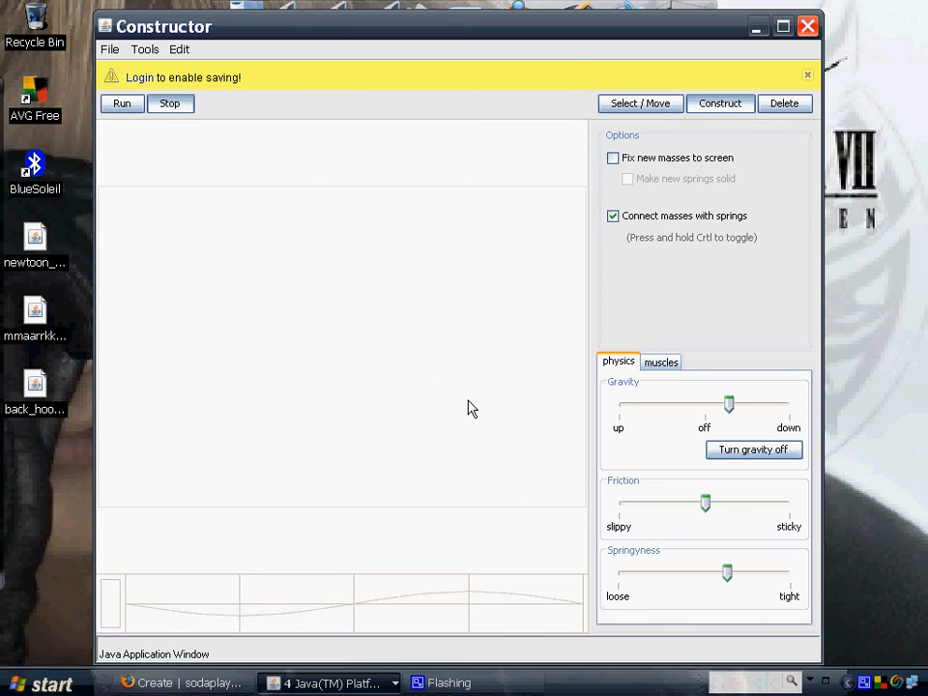
mouse_move(406, 295)
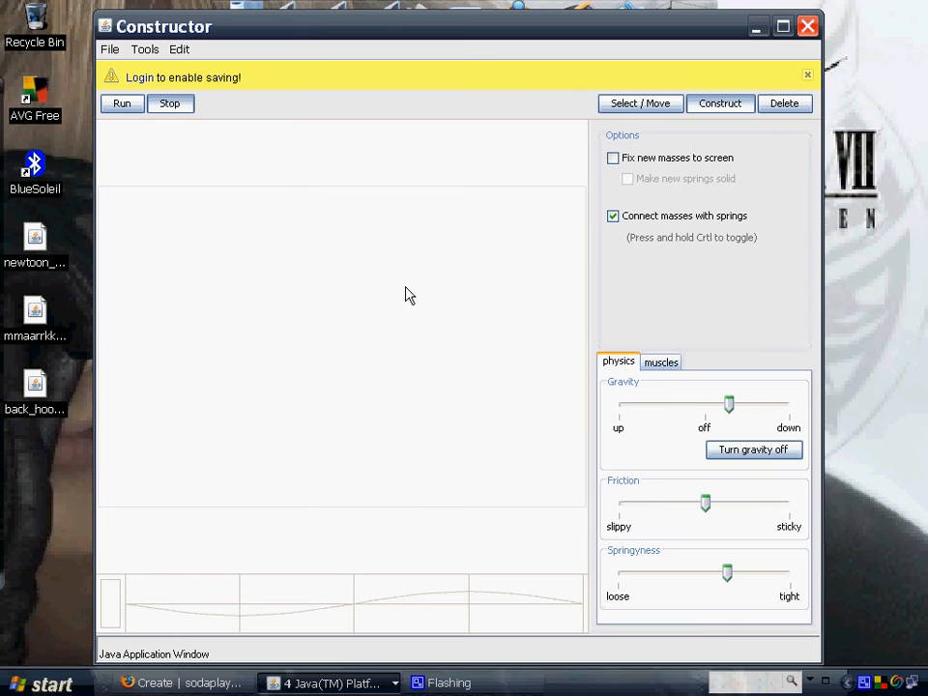
- Place a mid-canvas mass and drag out springs to connected masses forming triangles
left_click(405, 286)
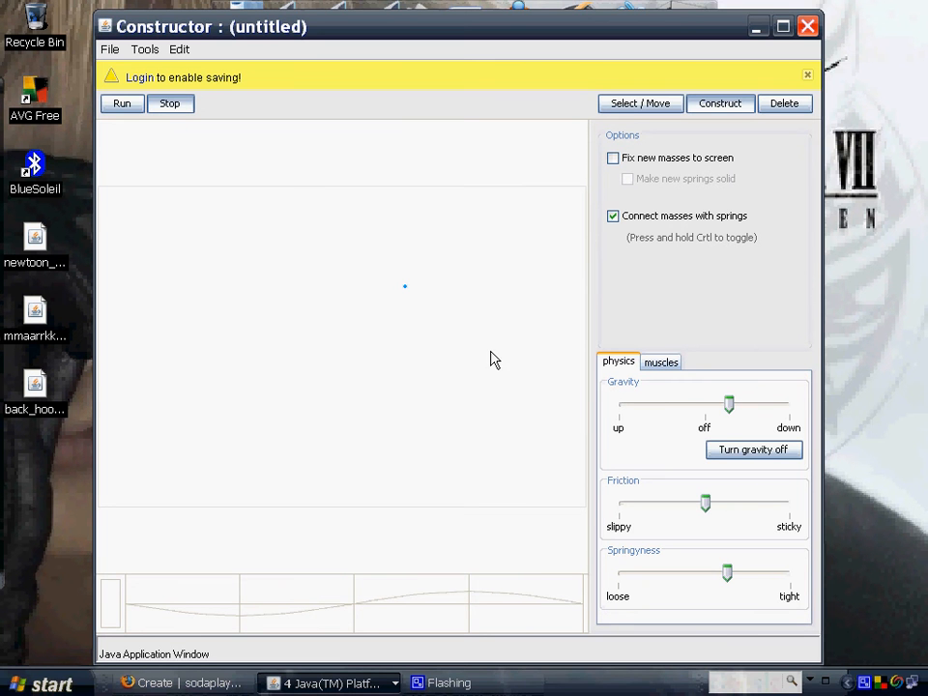
left_click_drag(405, 287, 405, 375)
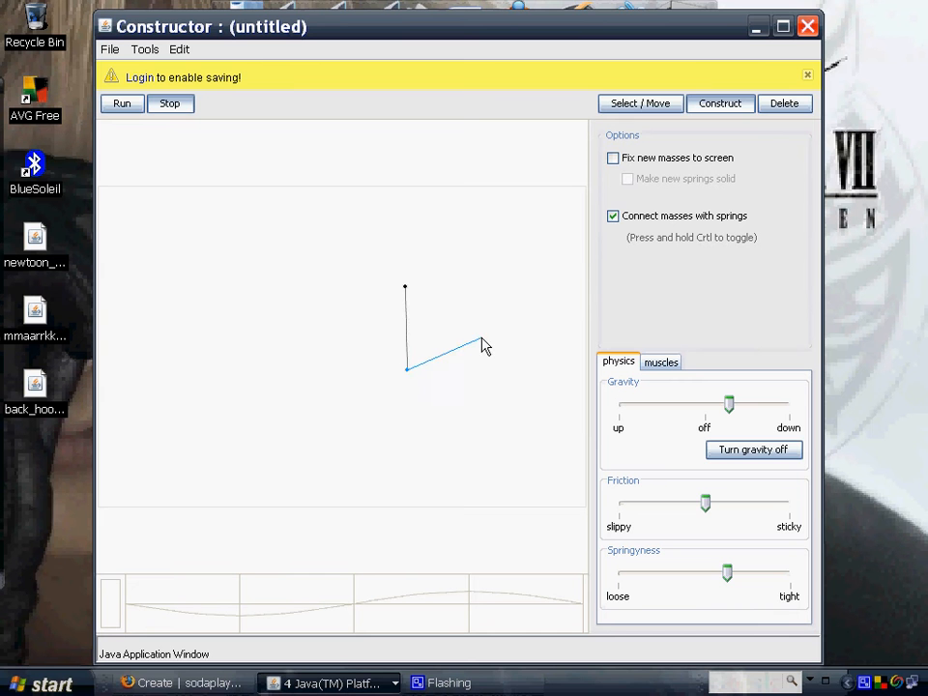
left_click(480, 338)
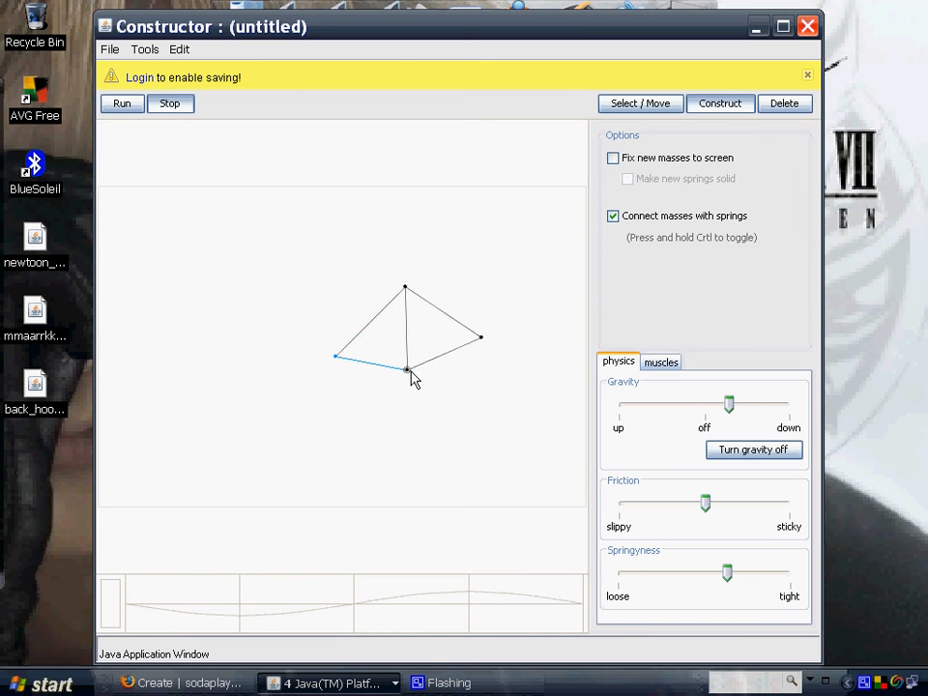
left_click_drag(406, 370, 413, 446)
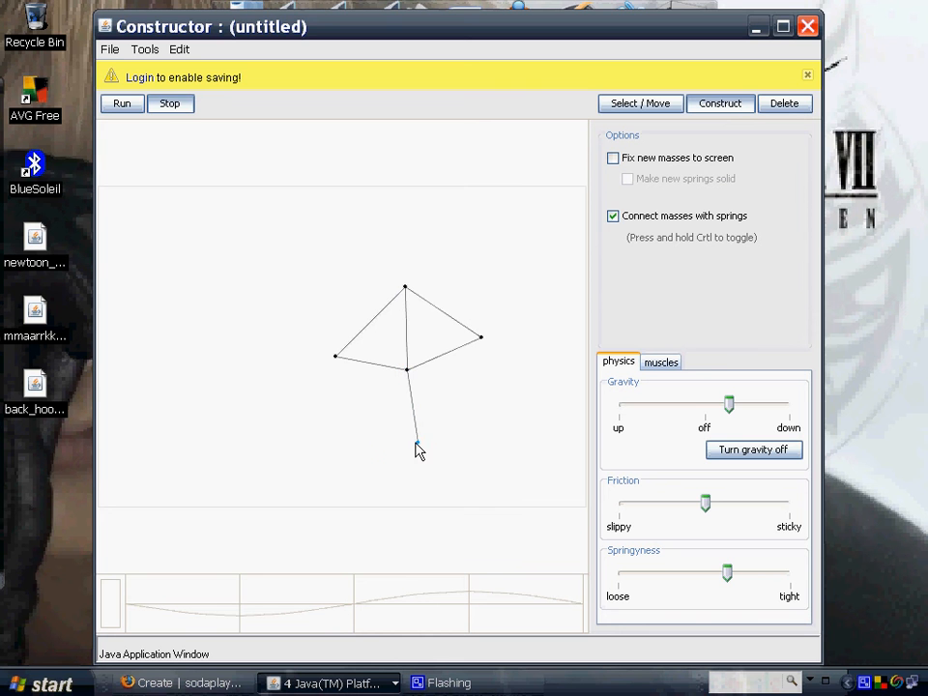
left_click_drag(418, 449, 367, 466)
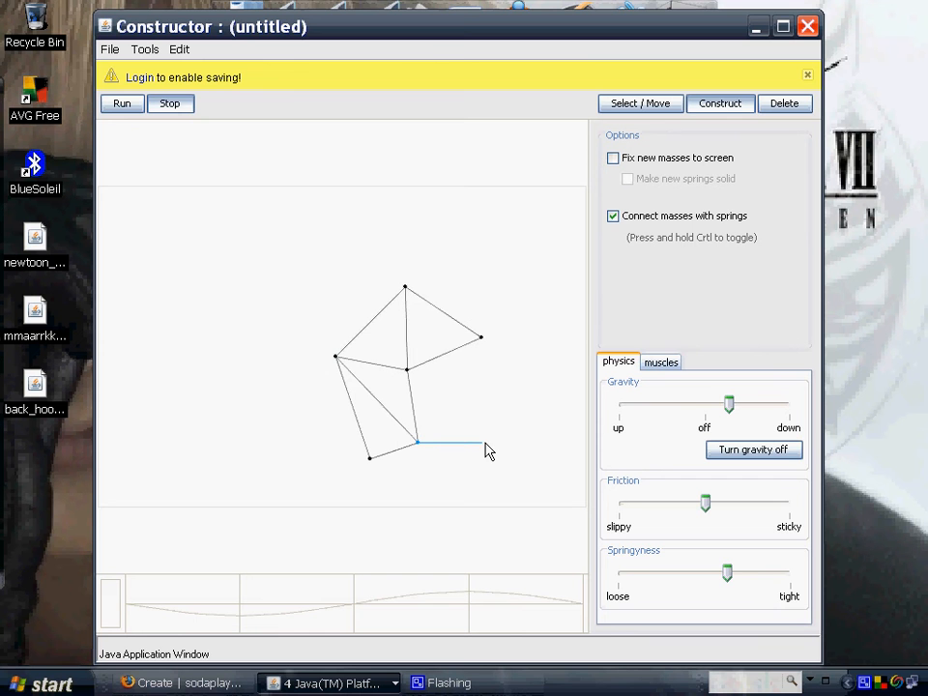
left_click_drag(483, 444, 488, 418)
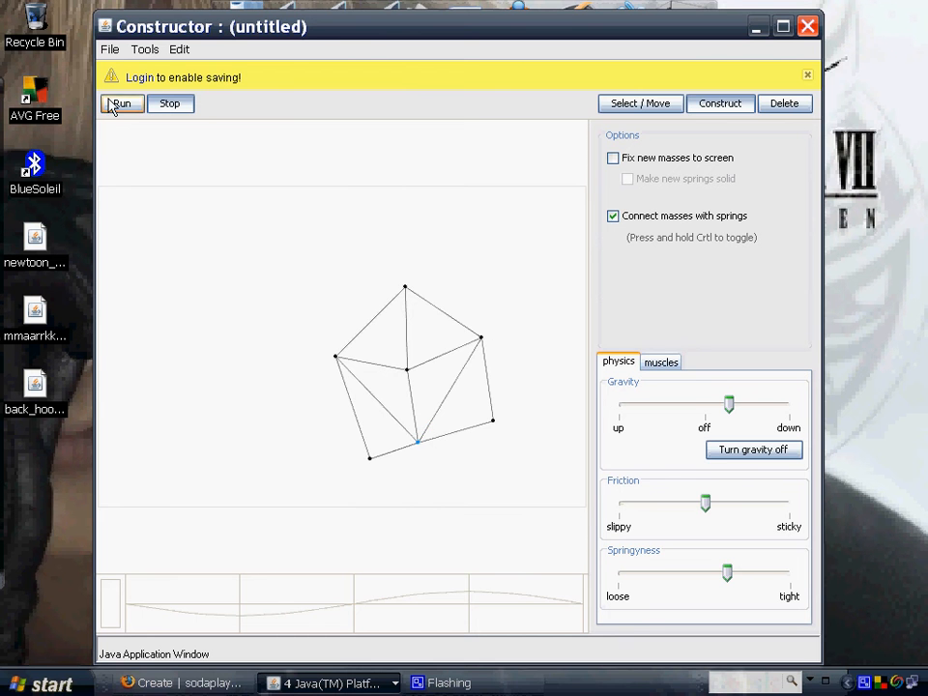
- Run the model's physics, view its muscle settings, then return to the Create page
left_click(120, 103)
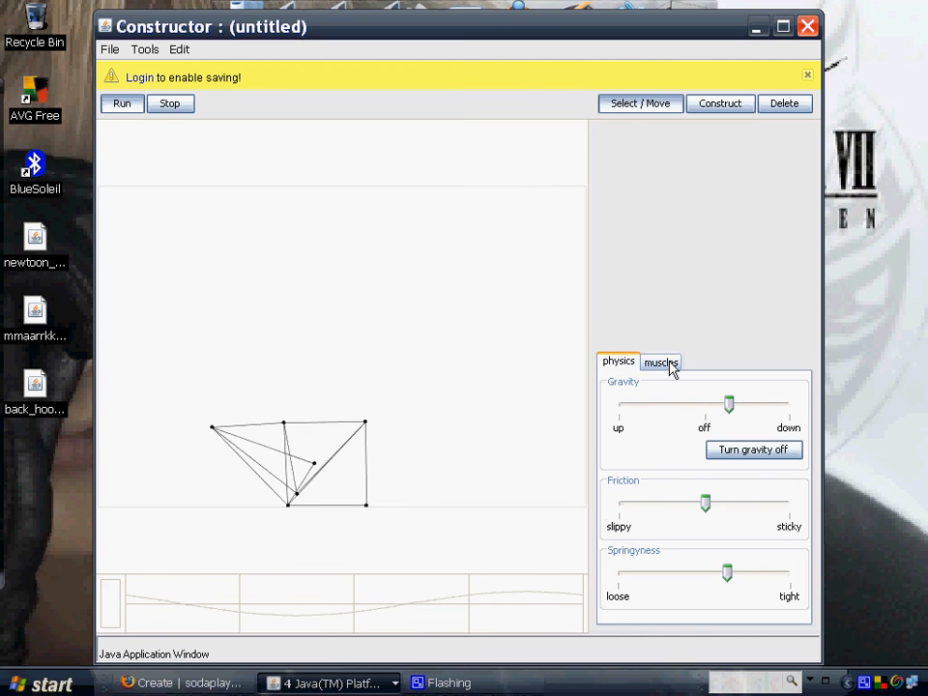
left_click(660, 362)
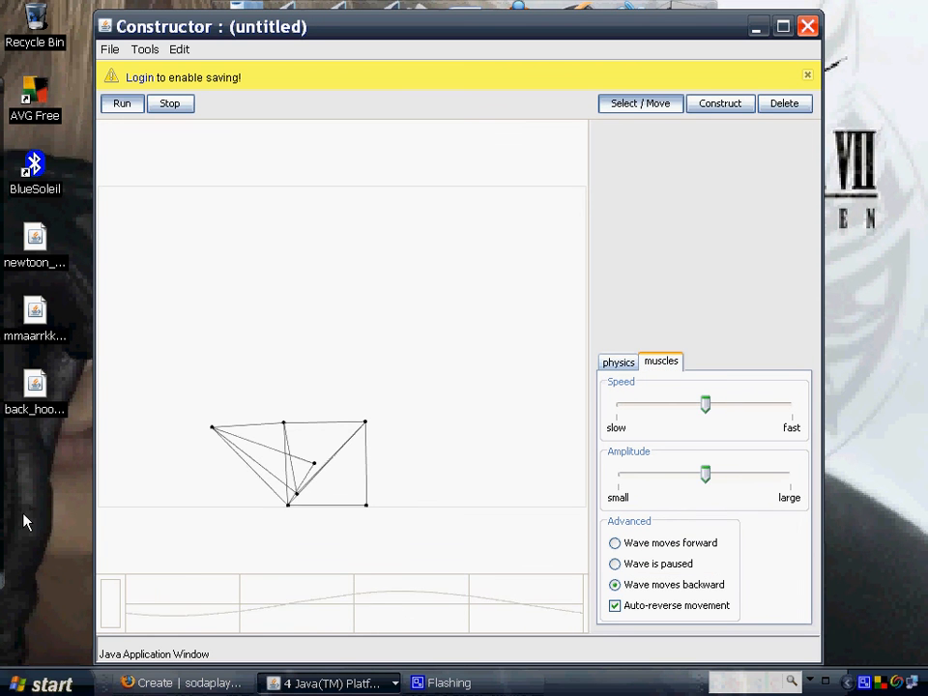
left_click(184, 682)
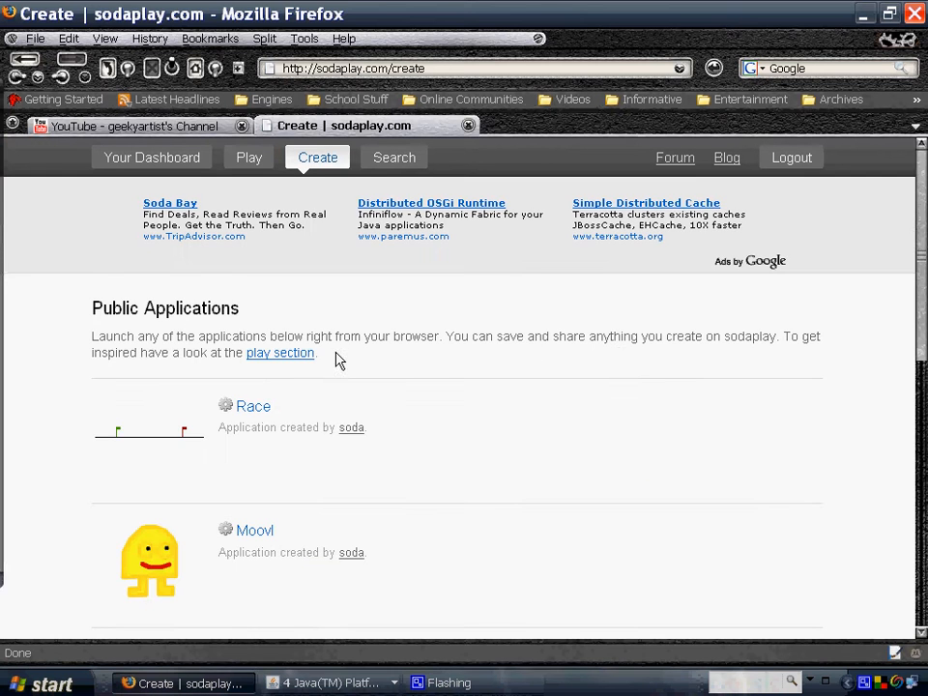
- Go back to the Sodaplay homepage and scroll through its gallery of creations
scroll("down", 3)
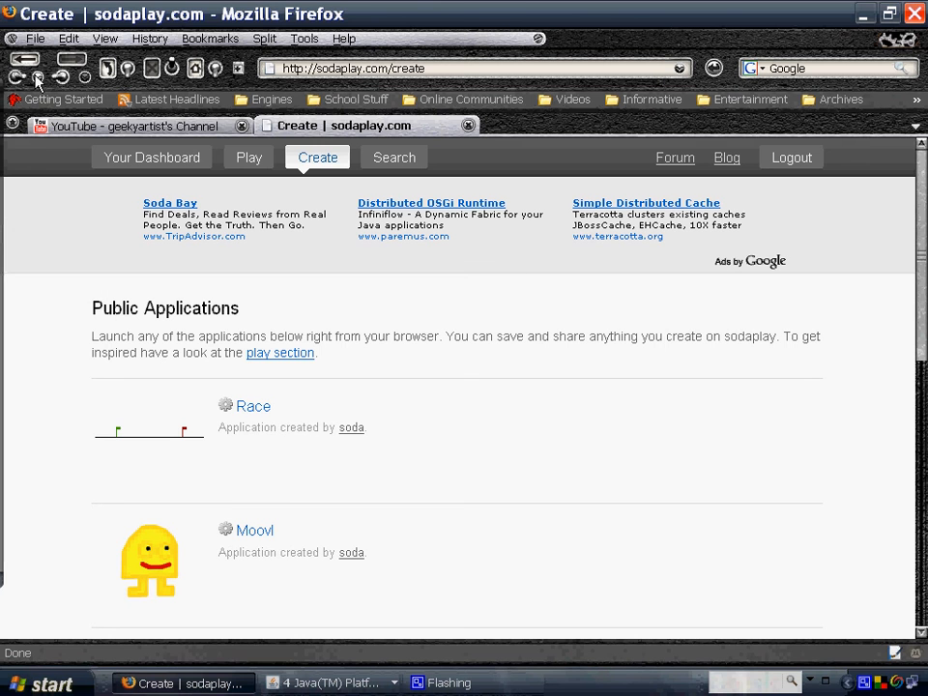
left_click(39, 81)
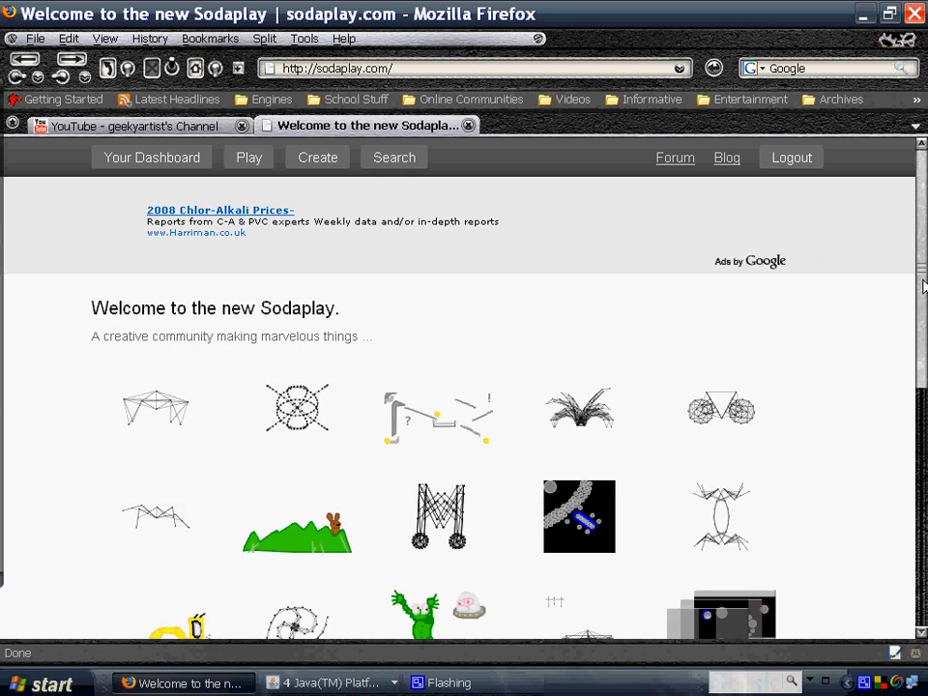
scroll("down", 3)
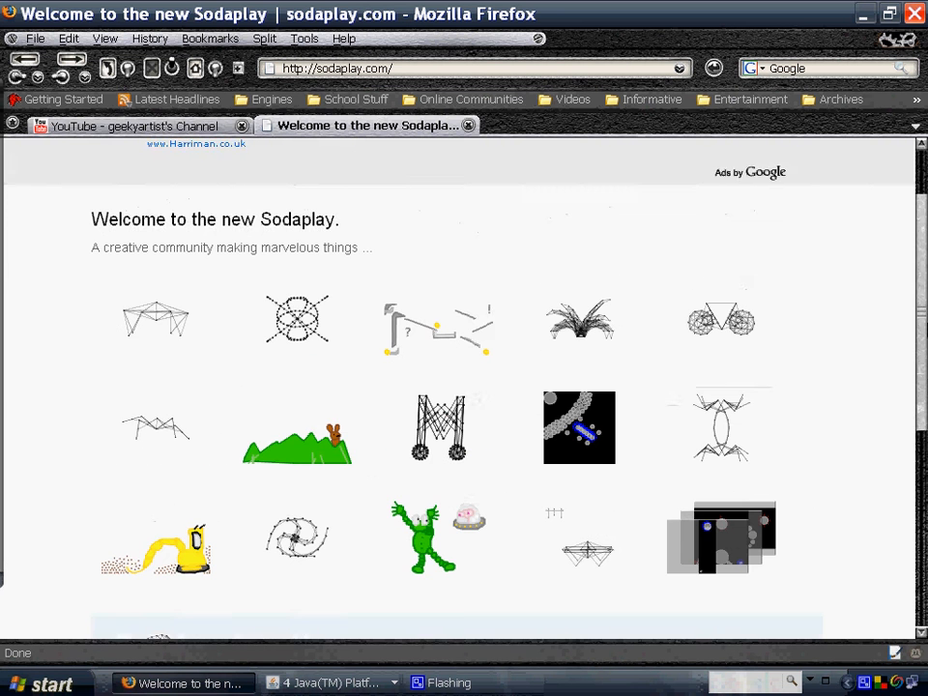
scroll("down", 3)
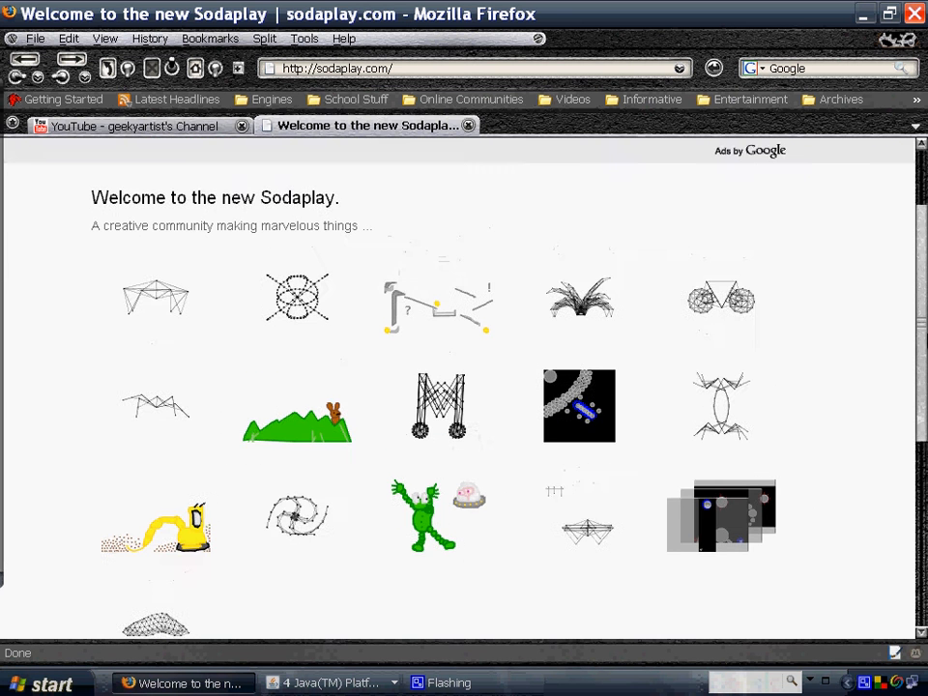
scroll("down", 3)
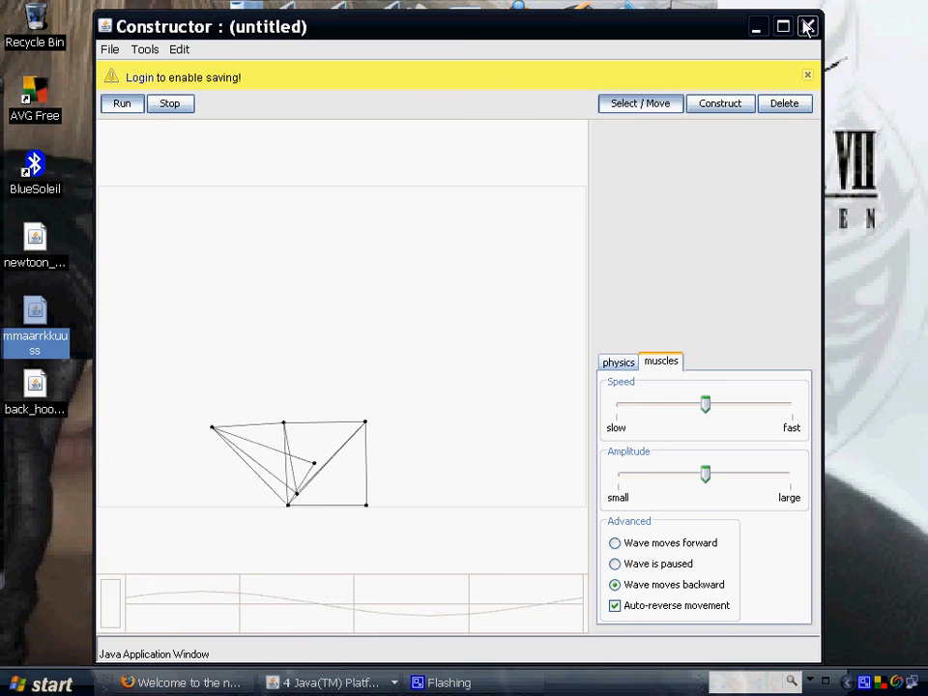
- Close the untitled model window and discard its unsaved changes
left_click(807, 26)
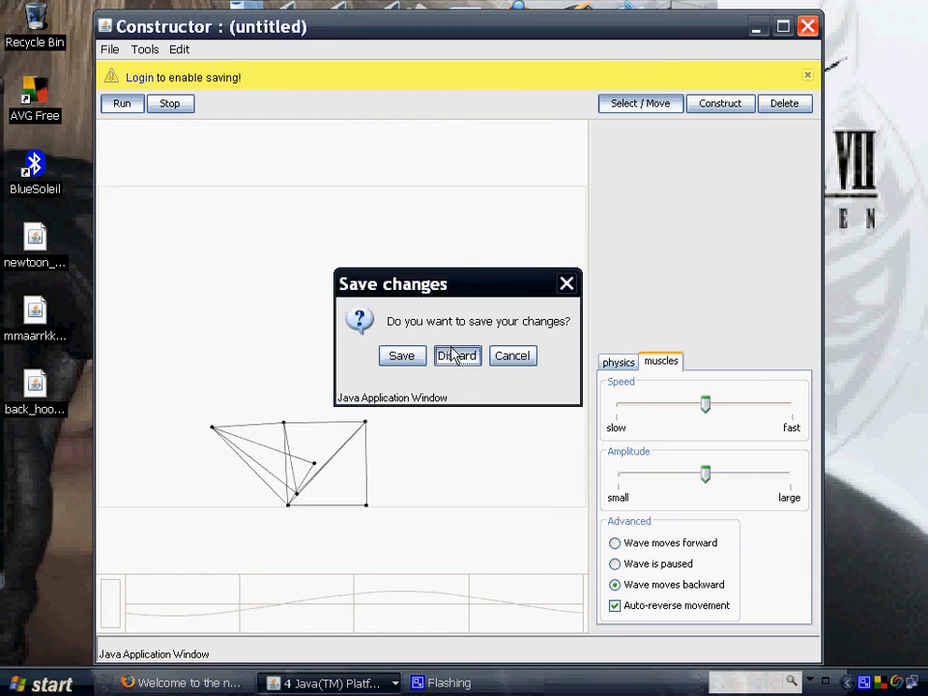
left_click(456, 354)
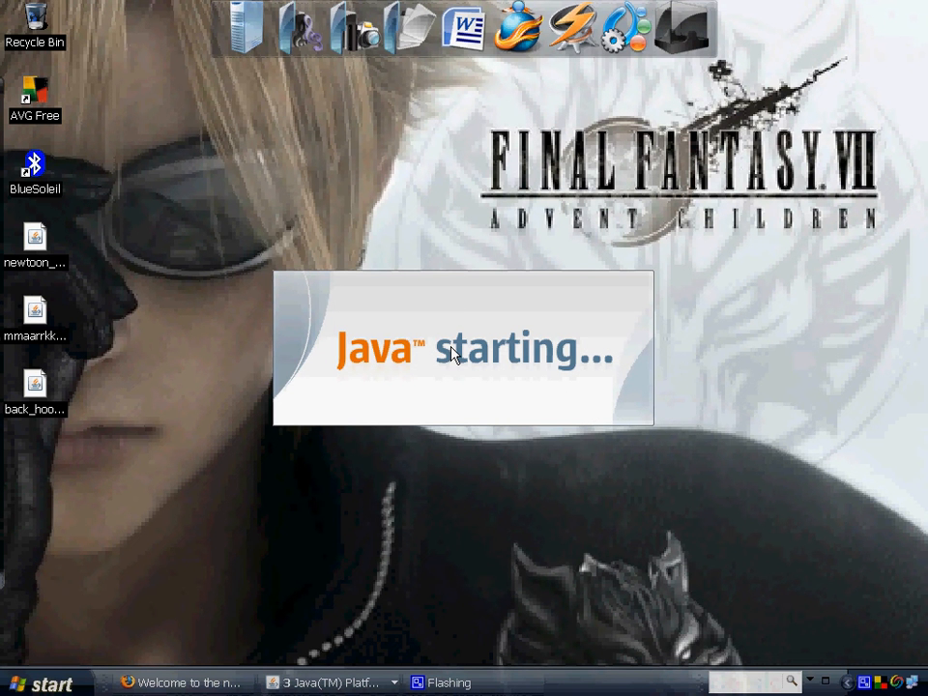
mouse_move(502, 473)
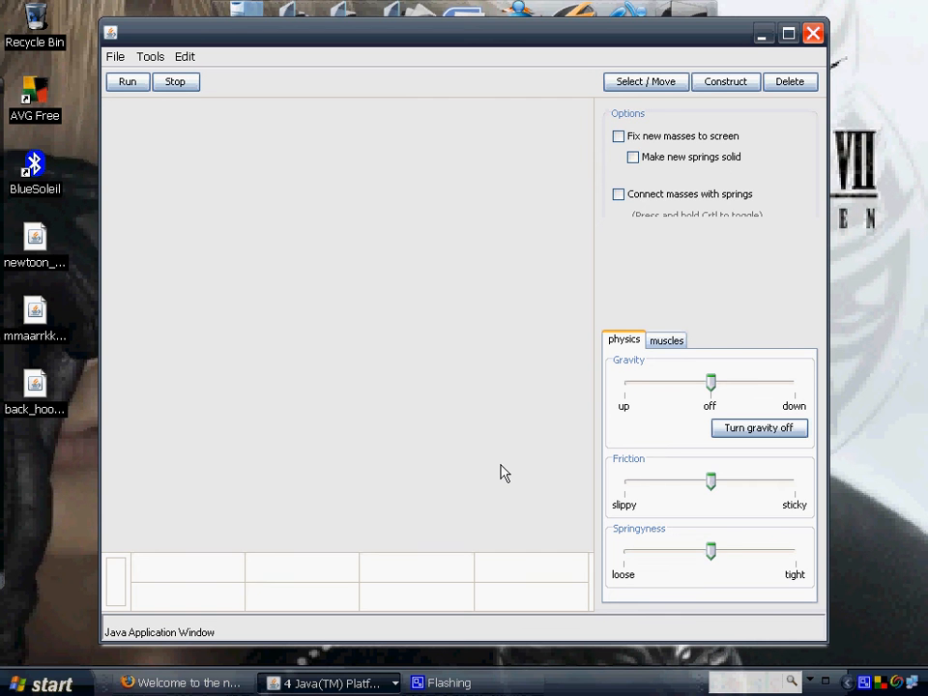
- Run the mmaarrkkuuss wheeled model and drag a top mass to fling it
left_click(127, 82)
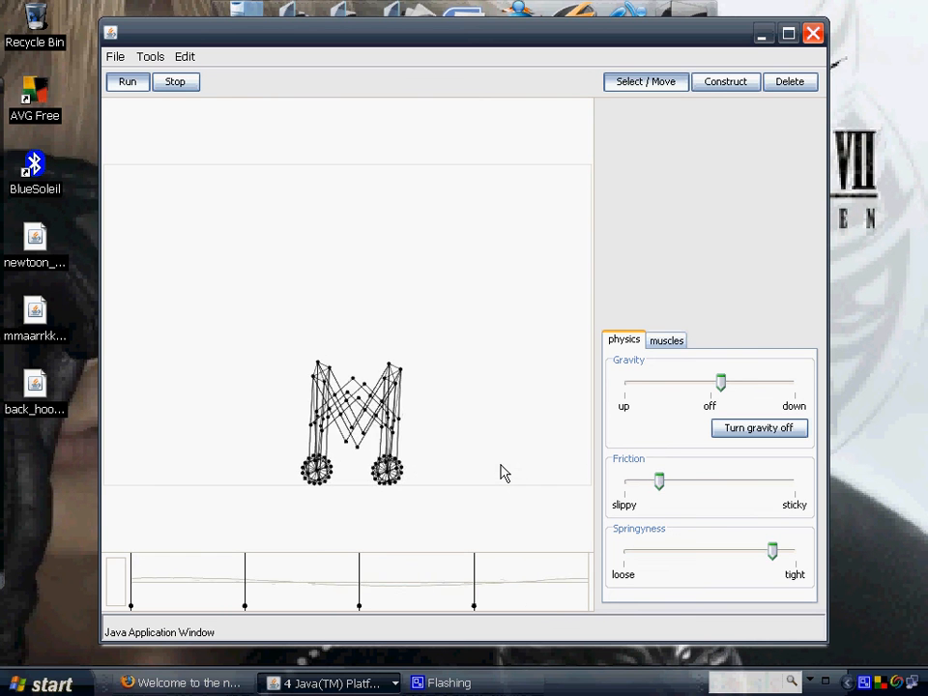
left_click(358, 367)
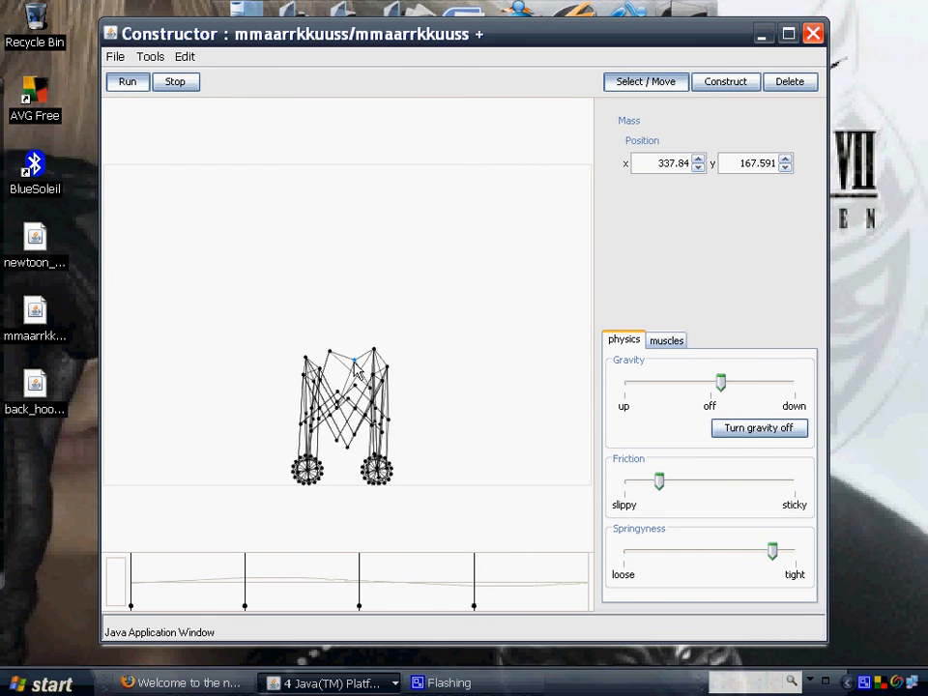
left_click_drag(372, 348, 454, 251)
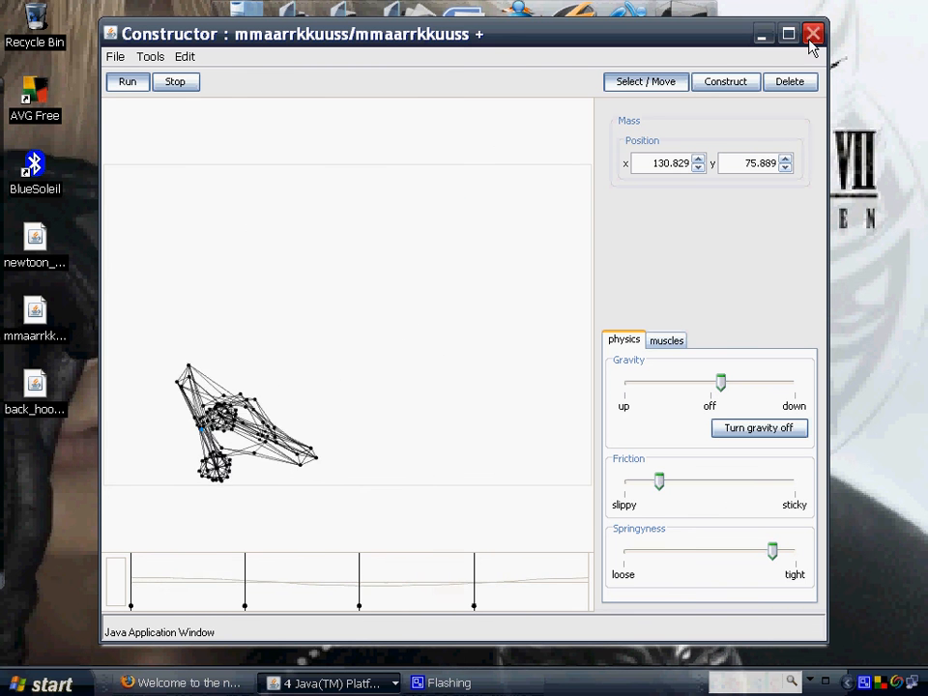
- Close the mmaarrkkuuss window, bring Firefox forward, and return to the Create page
left_click(812, 34)
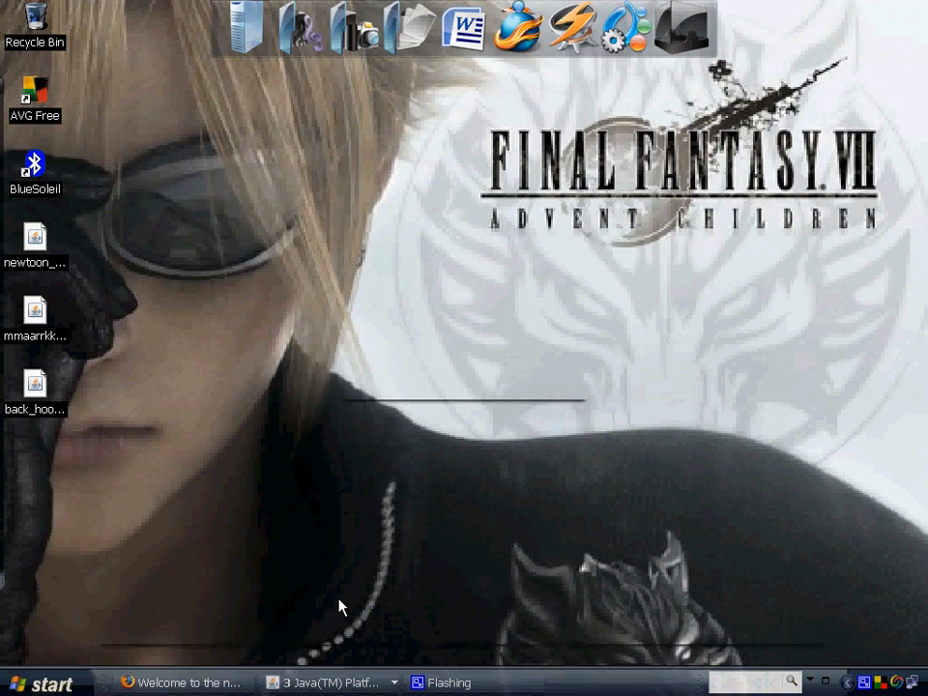
left_click(182, 682)
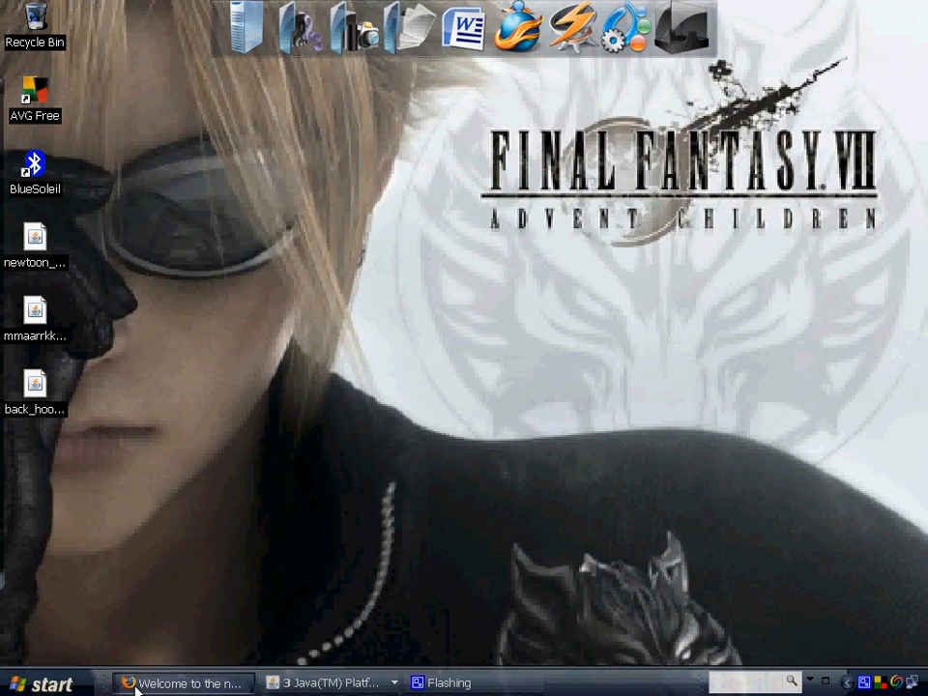
left_click(182, 683)
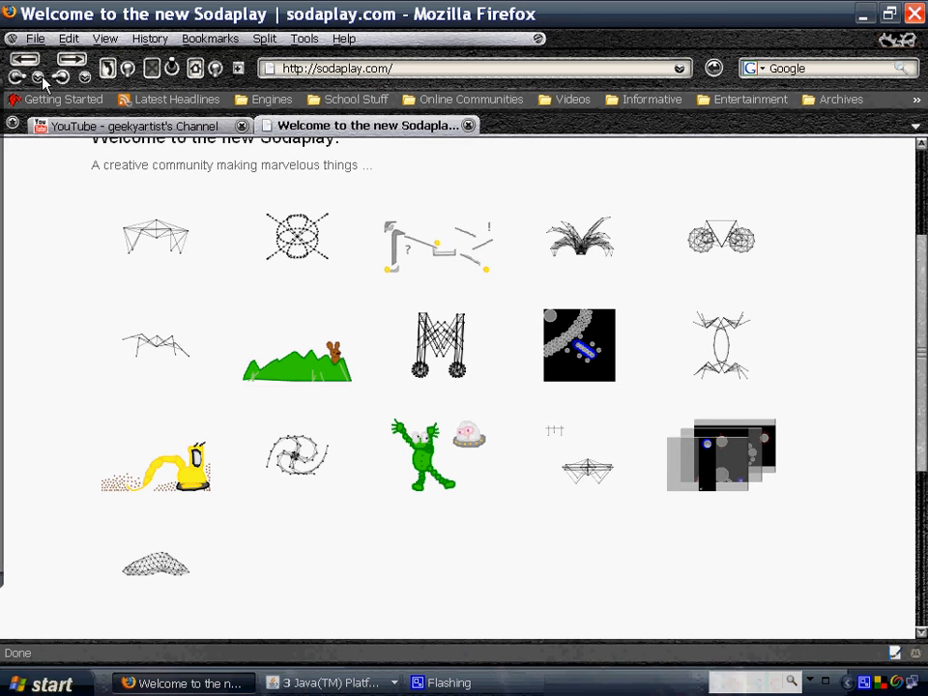
left_click(317, 157)
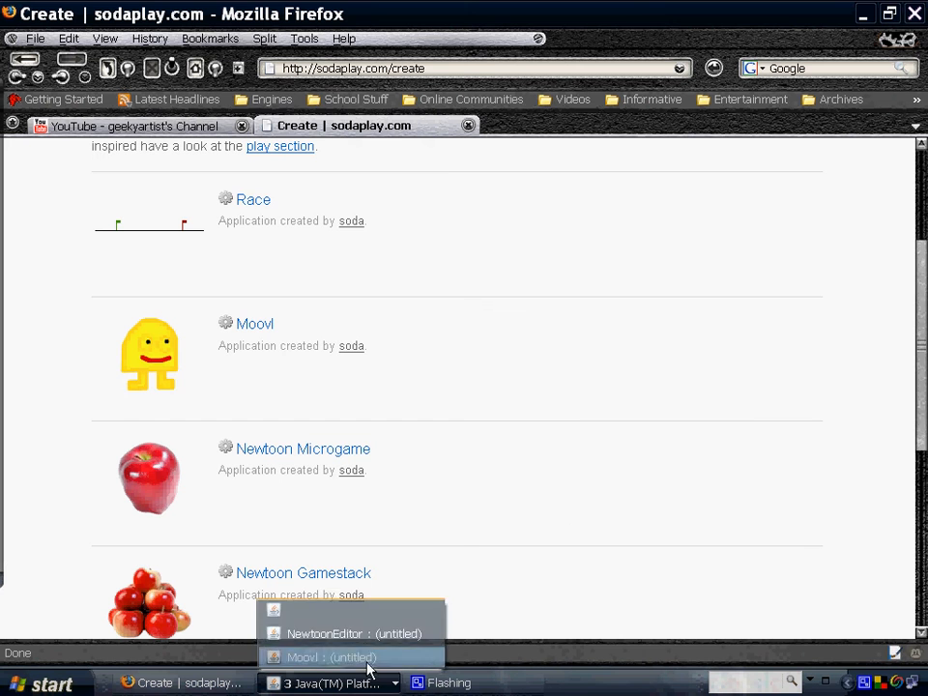
- In the Moovl drawing, erase the thin slanted line, move the green slabs, then close
left_click(332, 657)
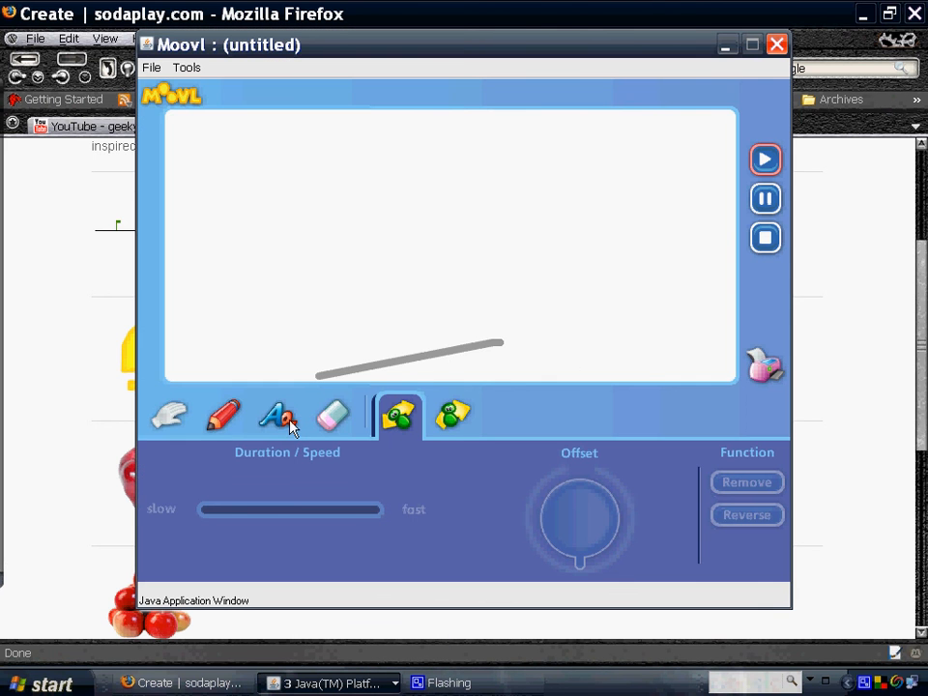
left_click(224, 415)
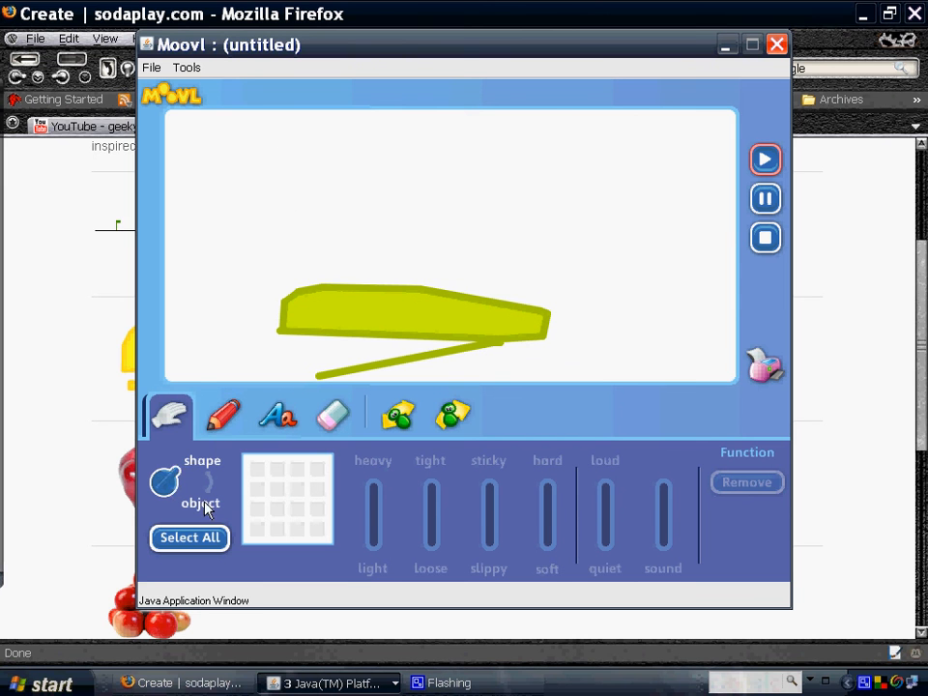
left_click(222, 415)
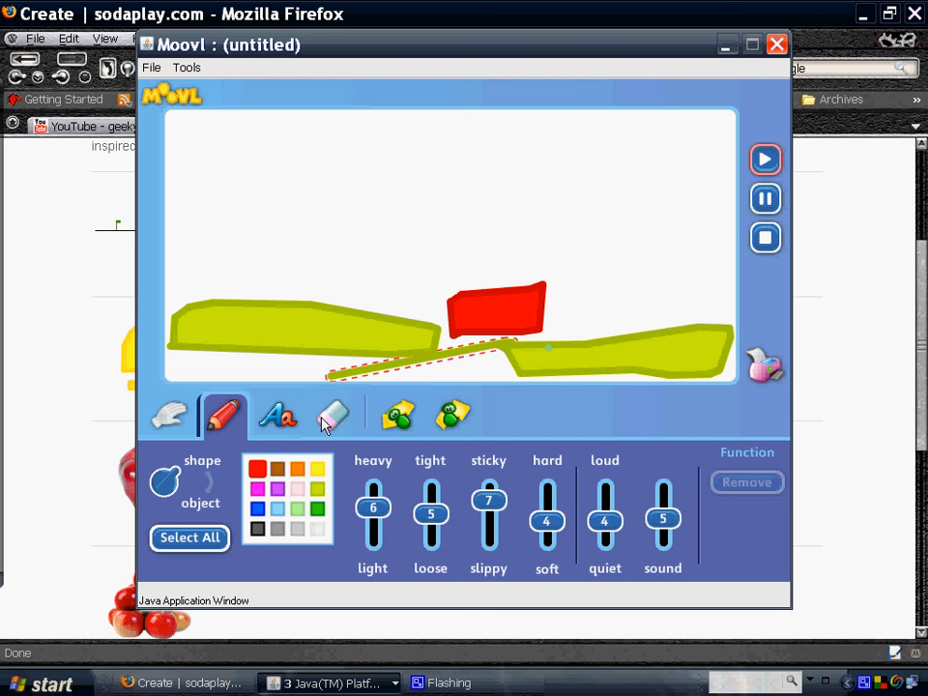
left_click(332, 414)
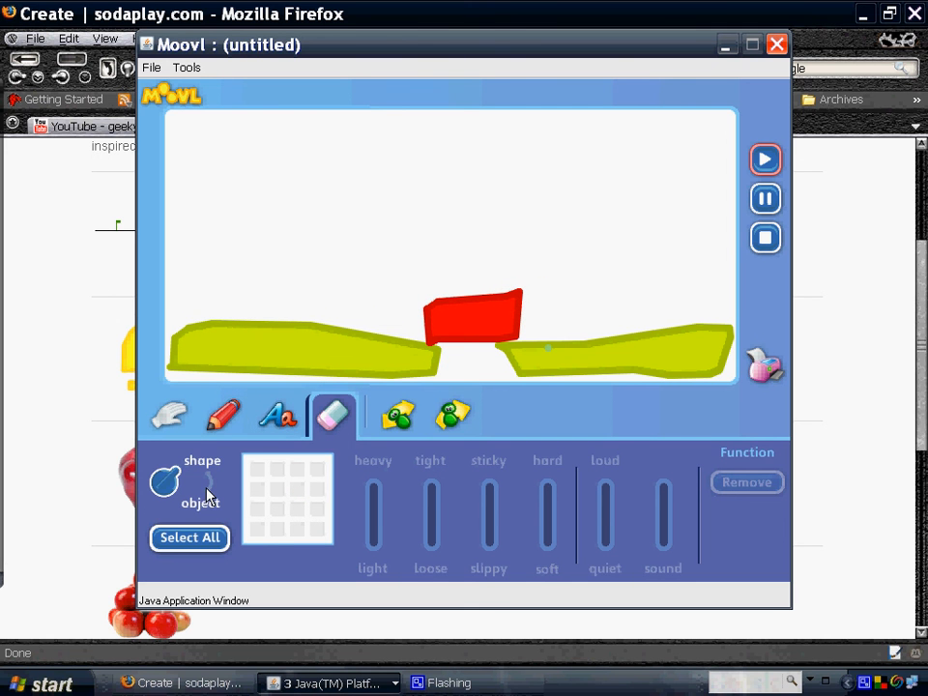
left_click(300, 348)
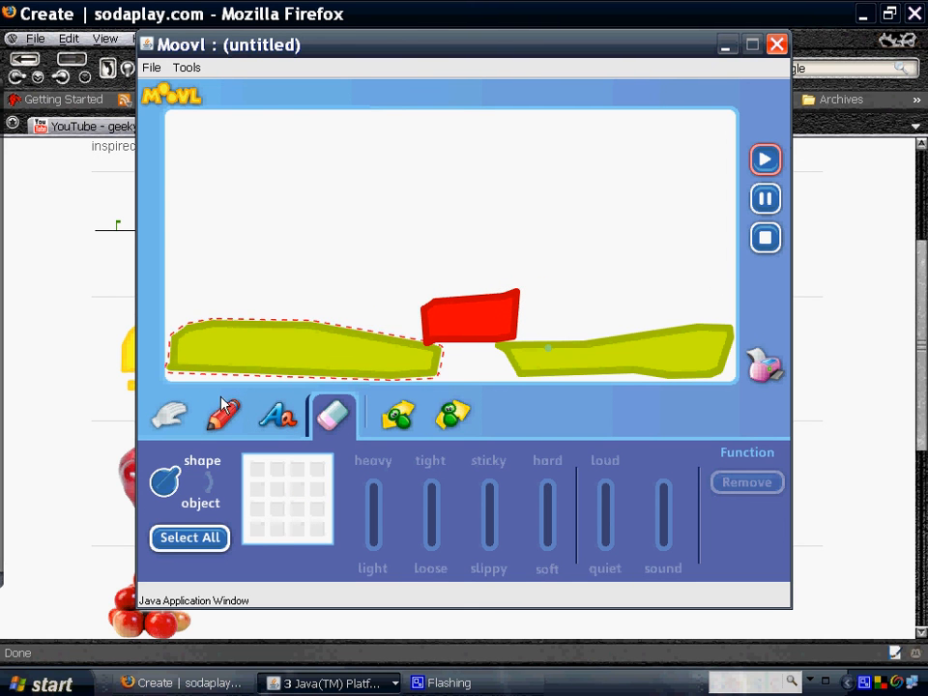
left_click(168, 415)
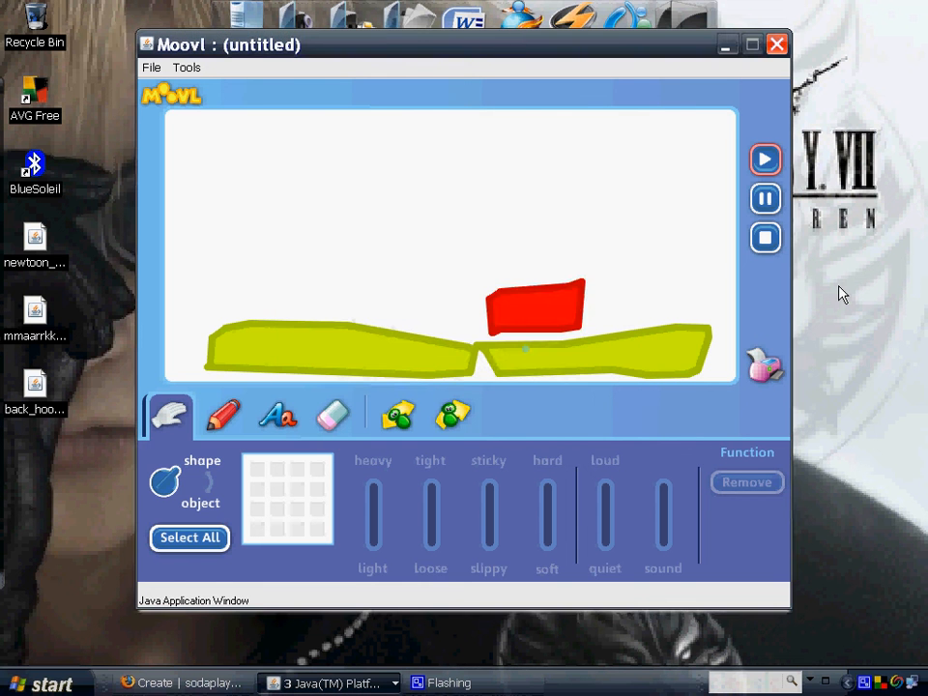
left_click(776, 45)
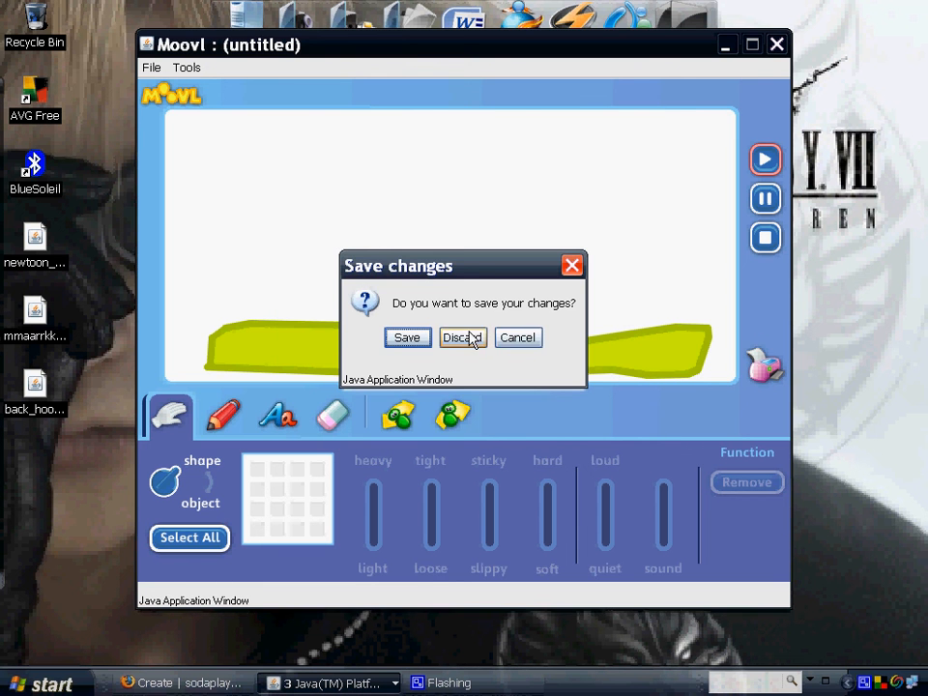
- Discard the old drawing, mark the excavator, play its animation, switch to green, then close
left_click(460, 337)
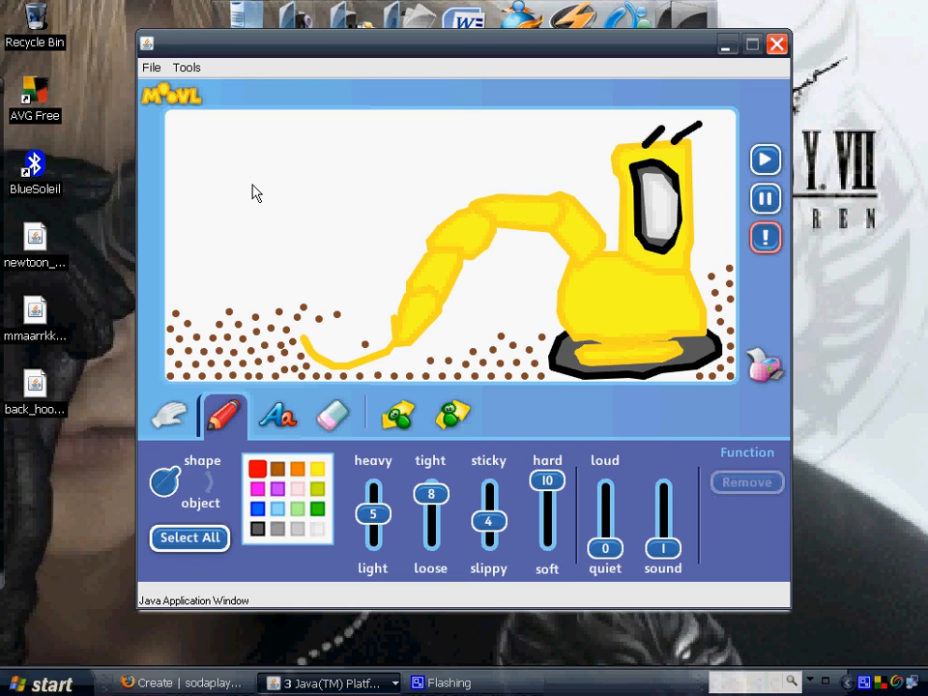
left_click_drag(251, 184, 343, 186)
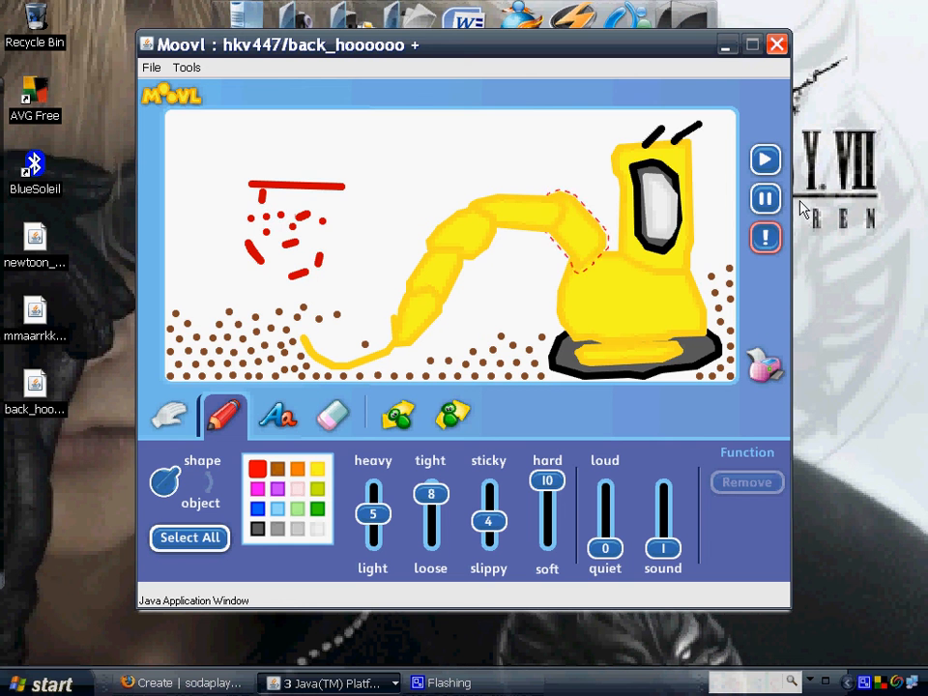
left_click(765, 159)
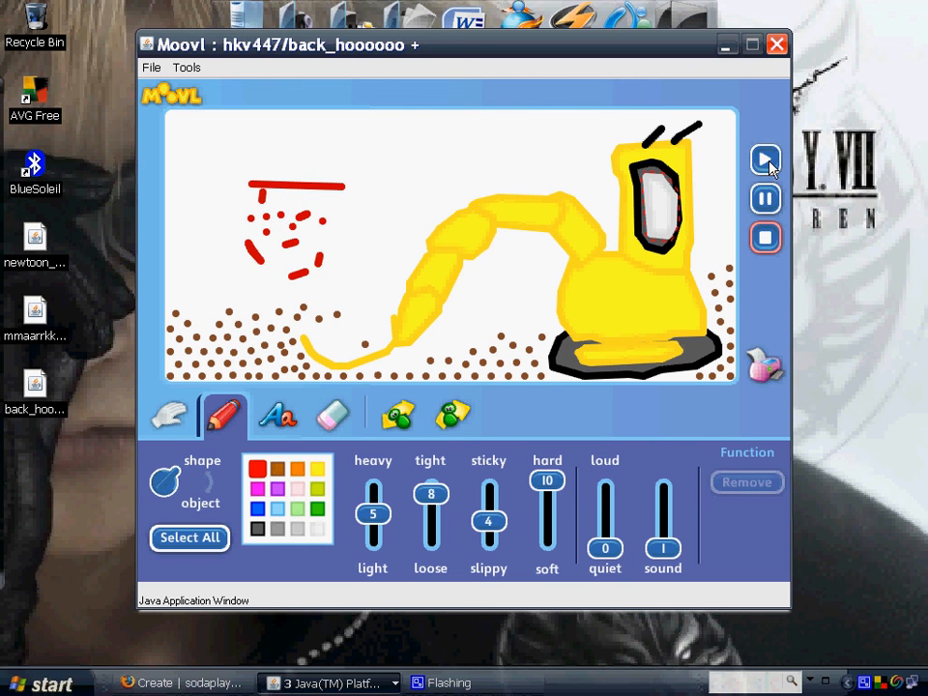
left_click(764, 160)
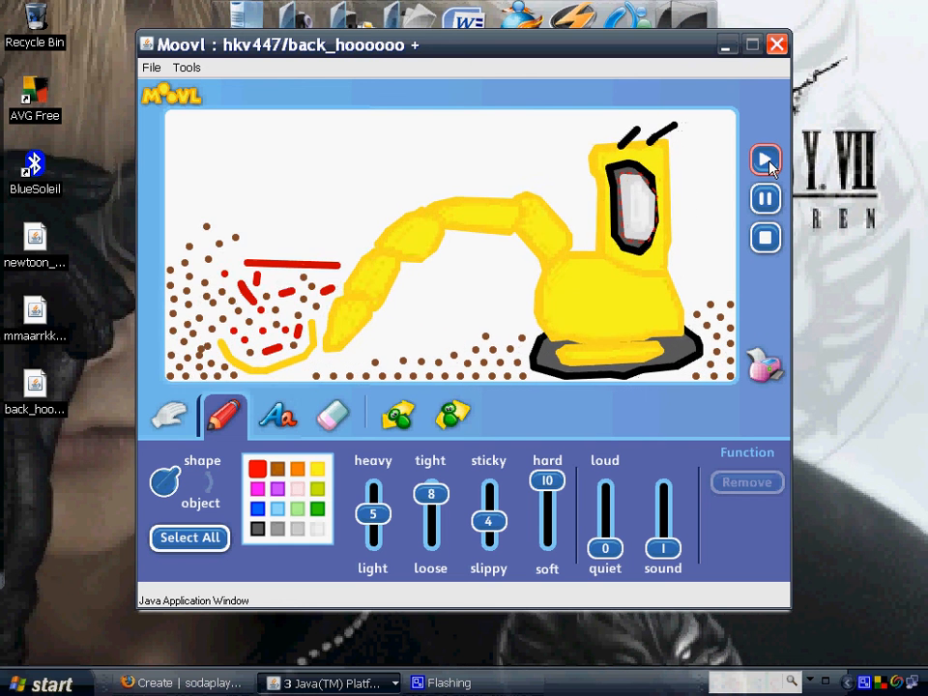
left_click(764, 158)
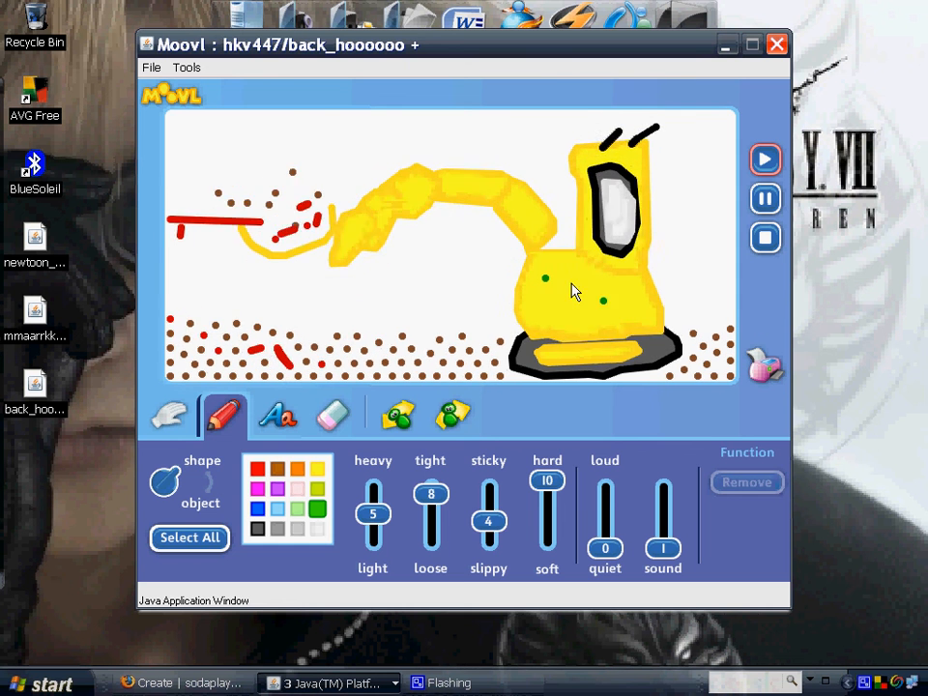
left_click(776, 44)
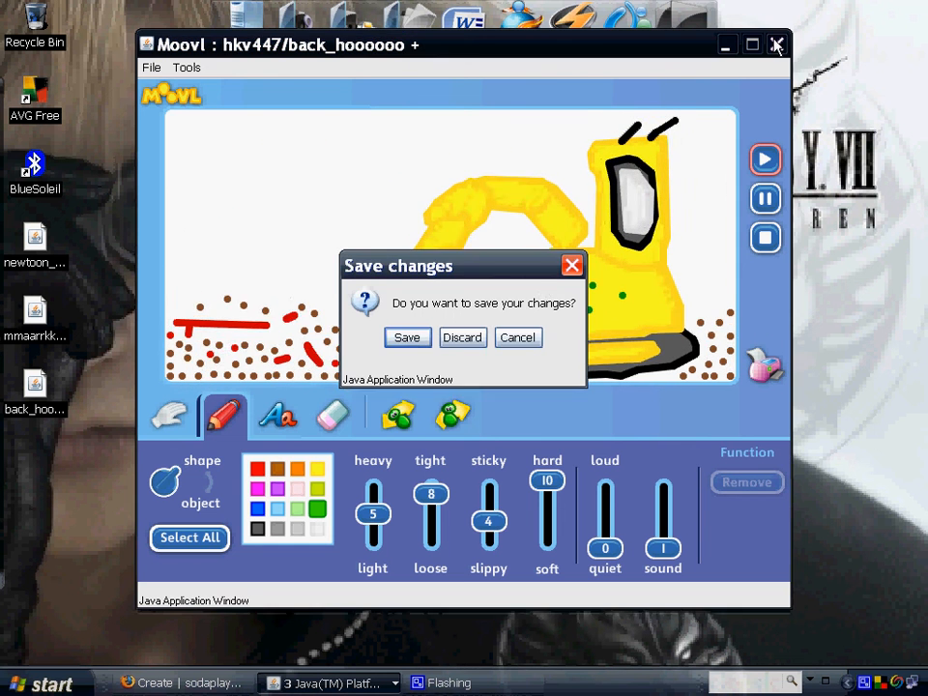
- Discard the excavator changes, view the pendulum's item library, and test it as a game
left_click(462, 337)
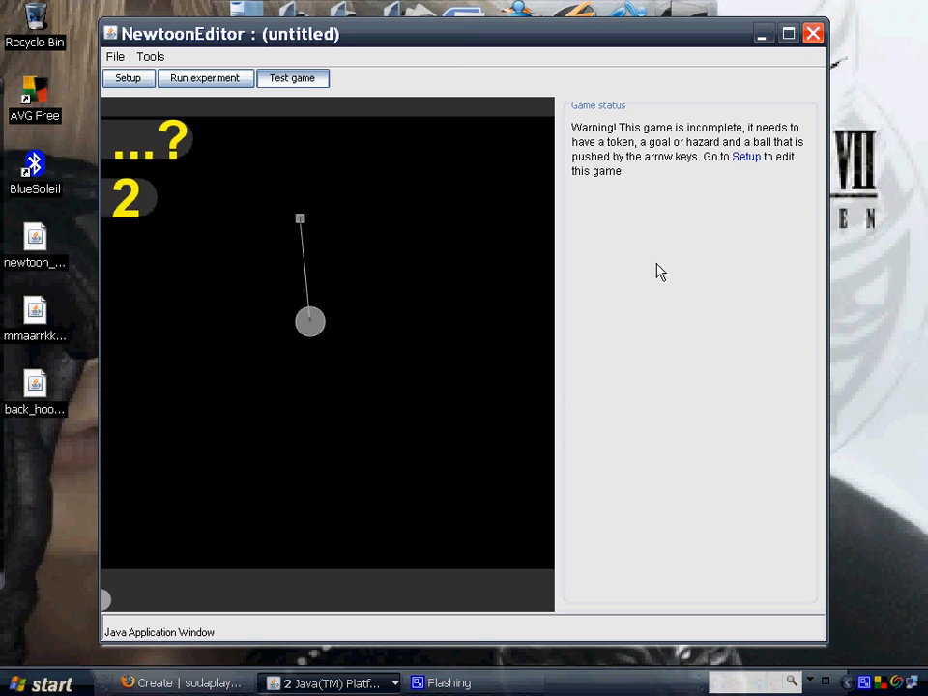
left_click(128, 78)
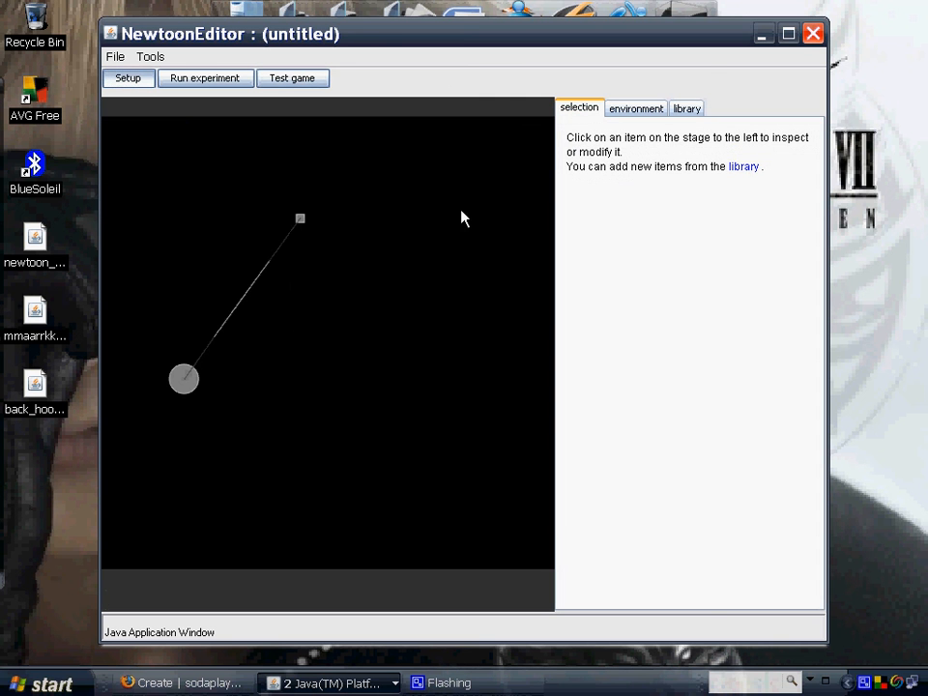
mouse_move(538, 162)
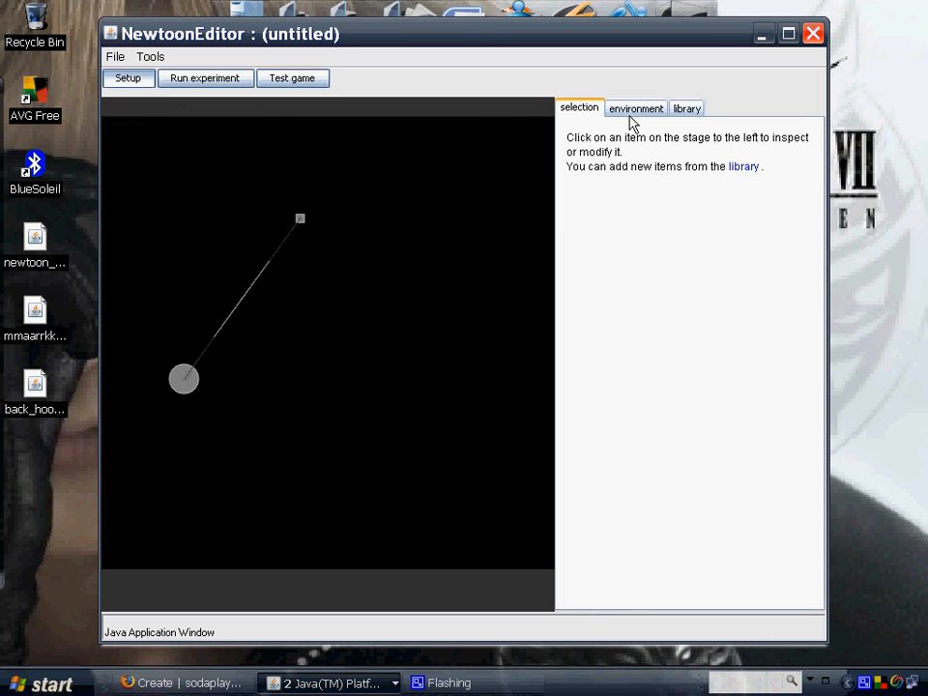
left_click(686, 108)
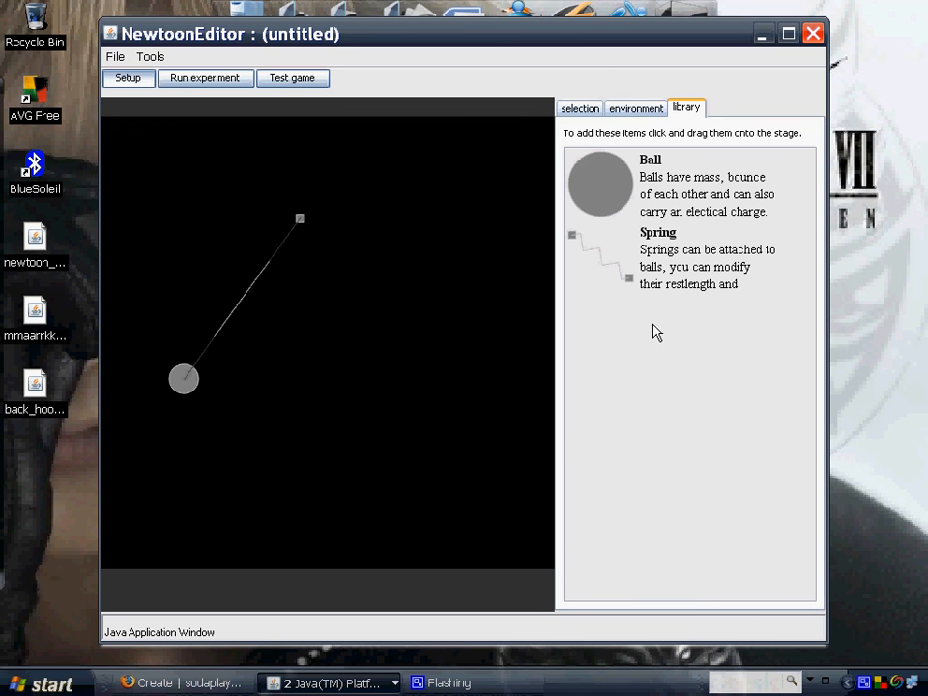
mouse_move(607, 327)
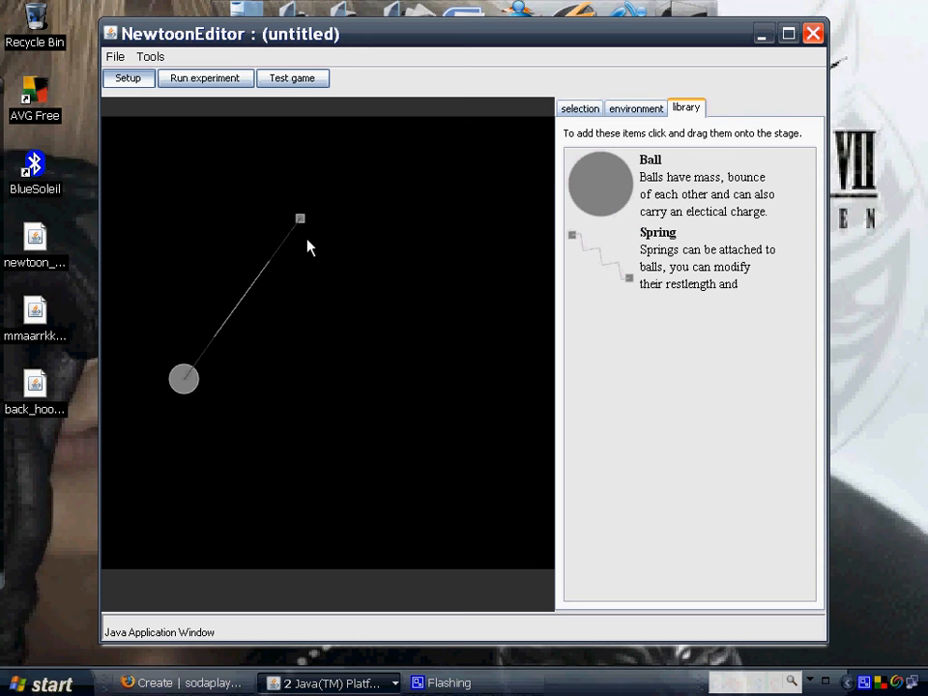
mouse_move(307, 232)
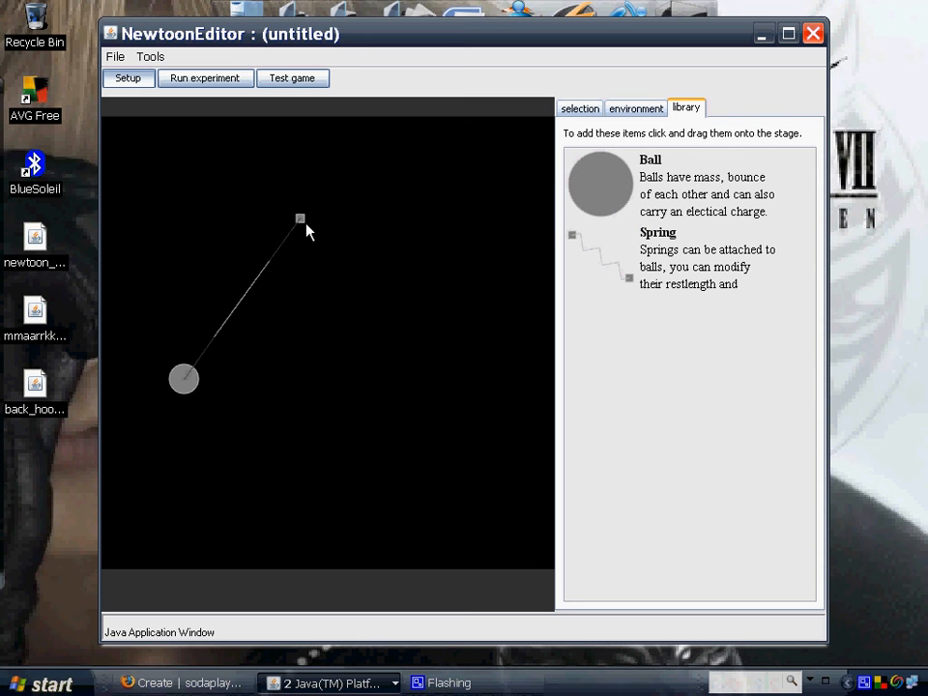
left_click(292, 79)
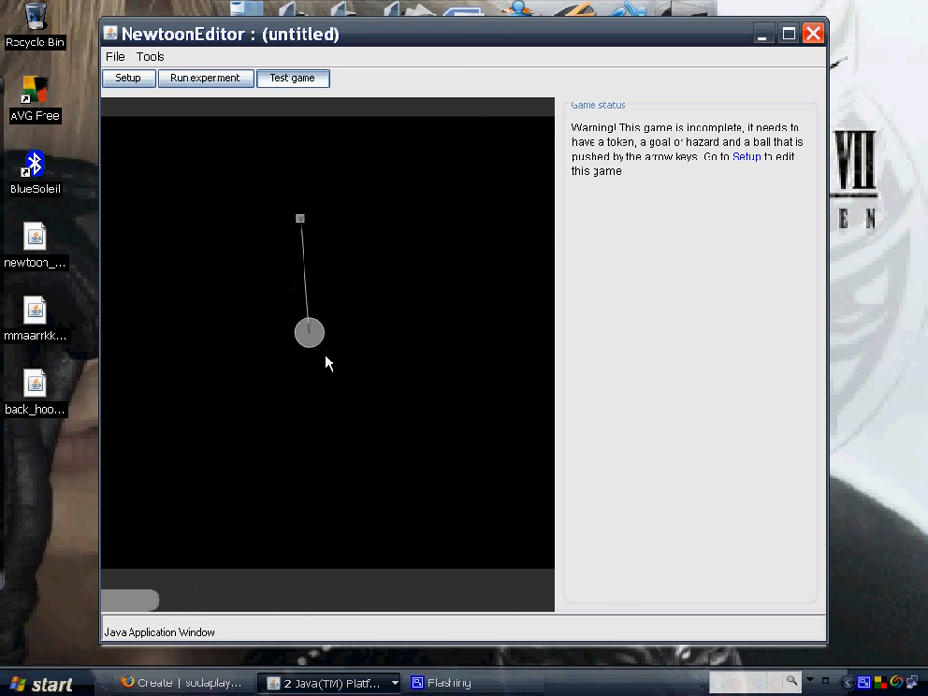
- Return to setup, browse the inspector, library and environment settings, then discard changes
left_click(291, 79)
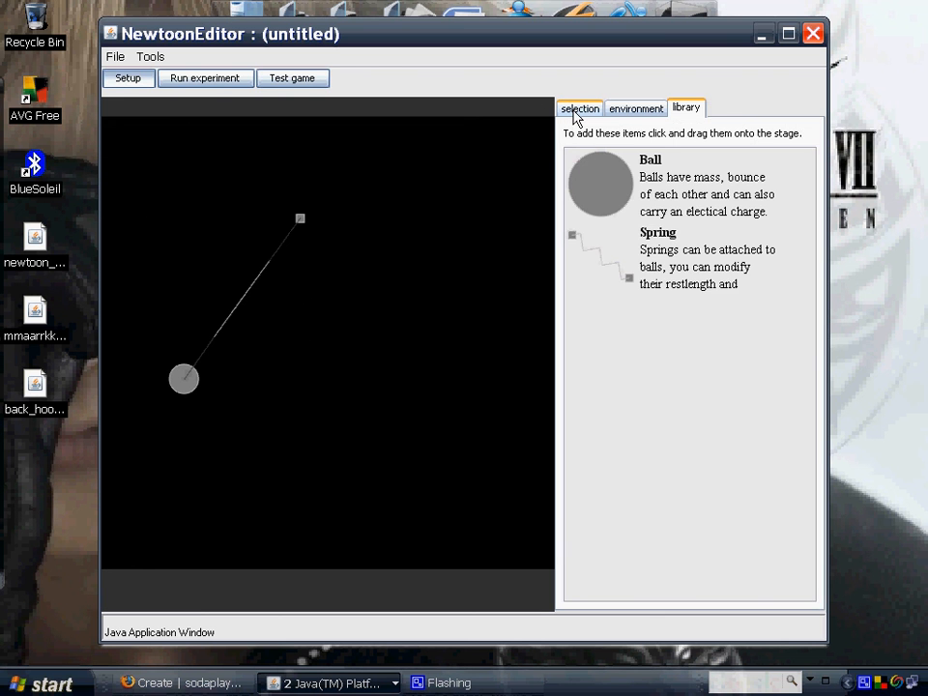
left_click(579, 107)
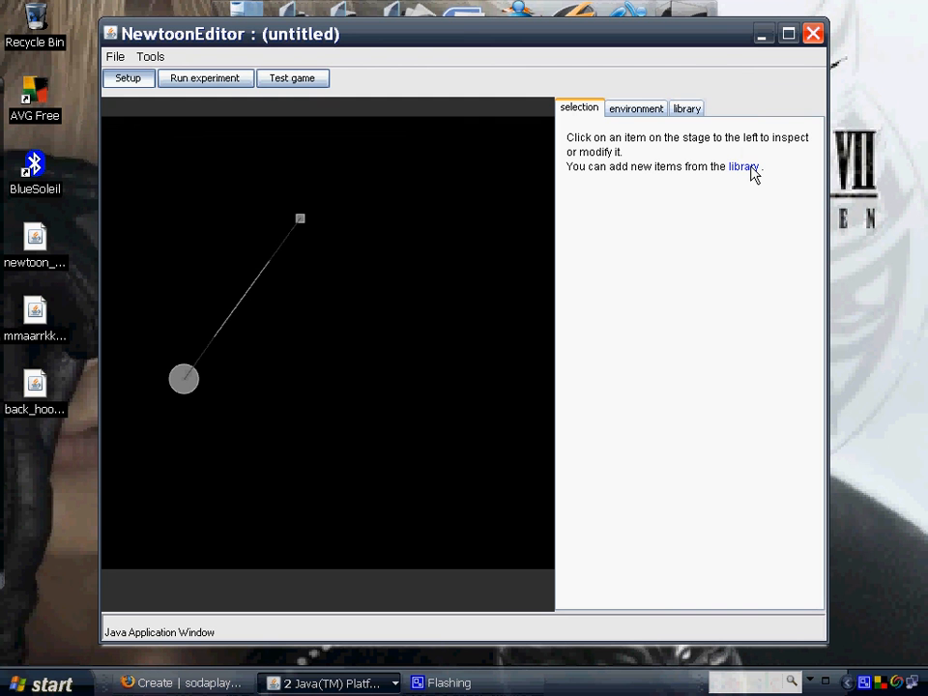
mouse_move(670, 148)
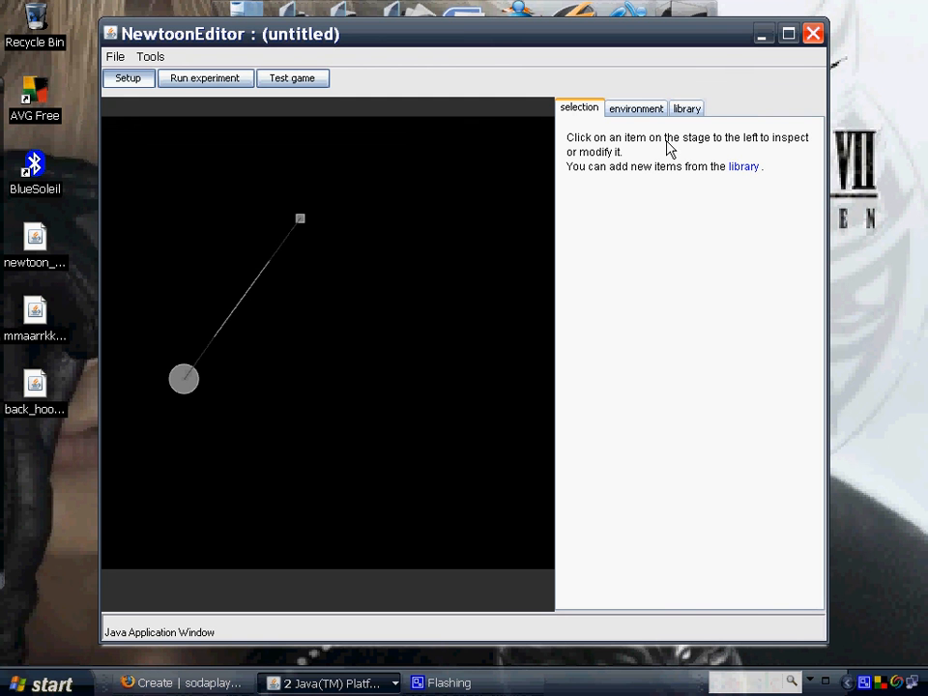
left_click(686, 107)
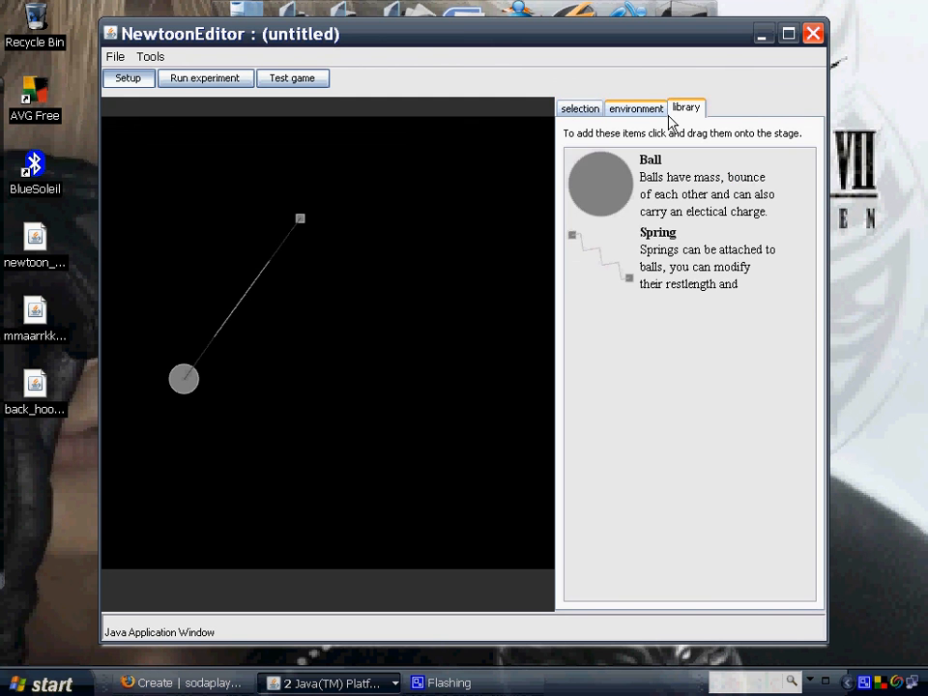
left_click(635, 107)
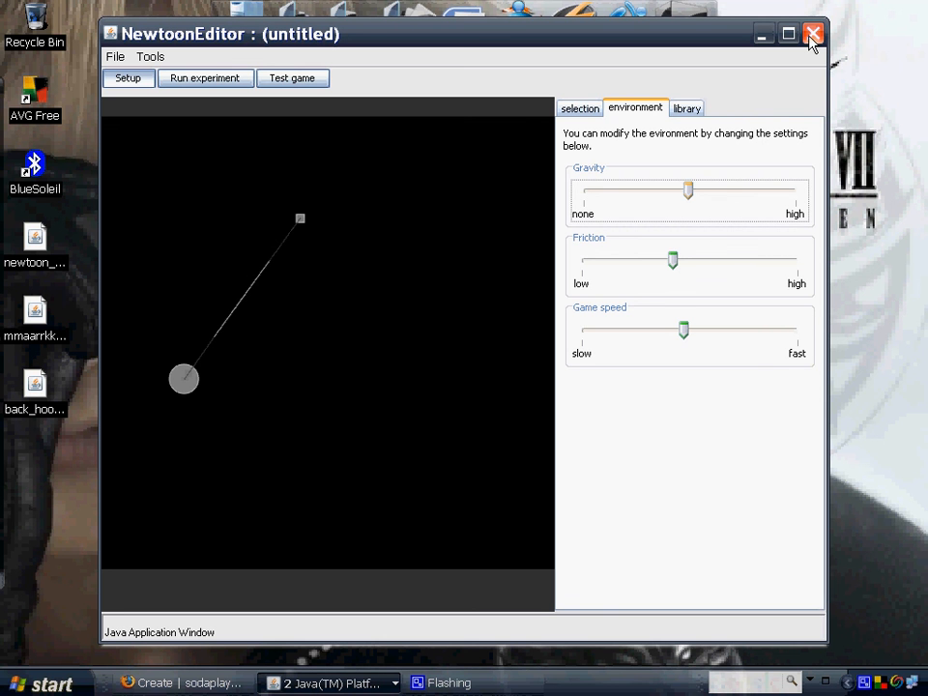
mouse_move(772, 212)
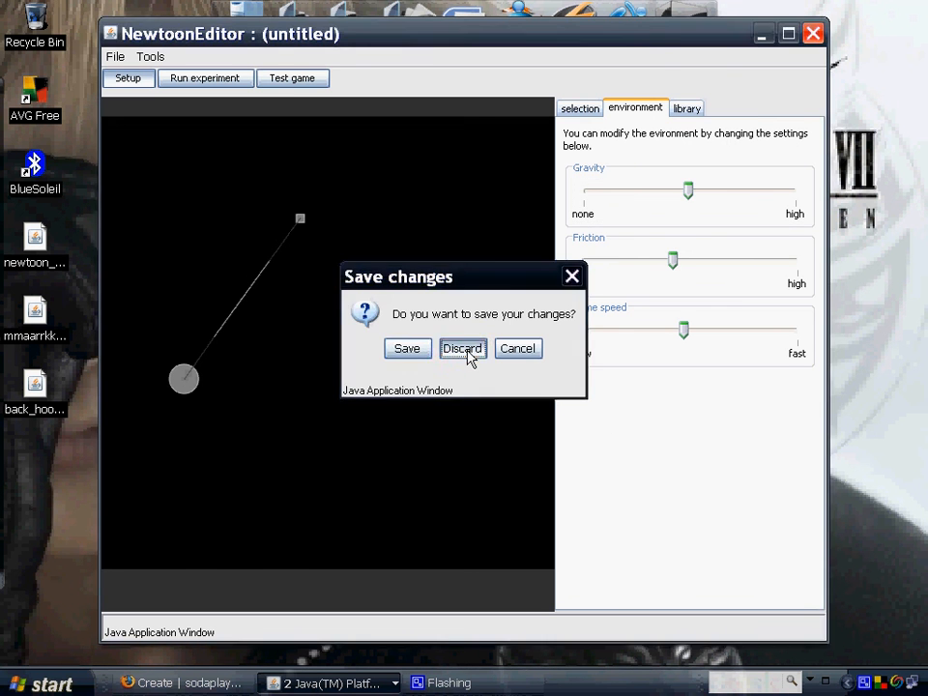
left_click(462, 348)
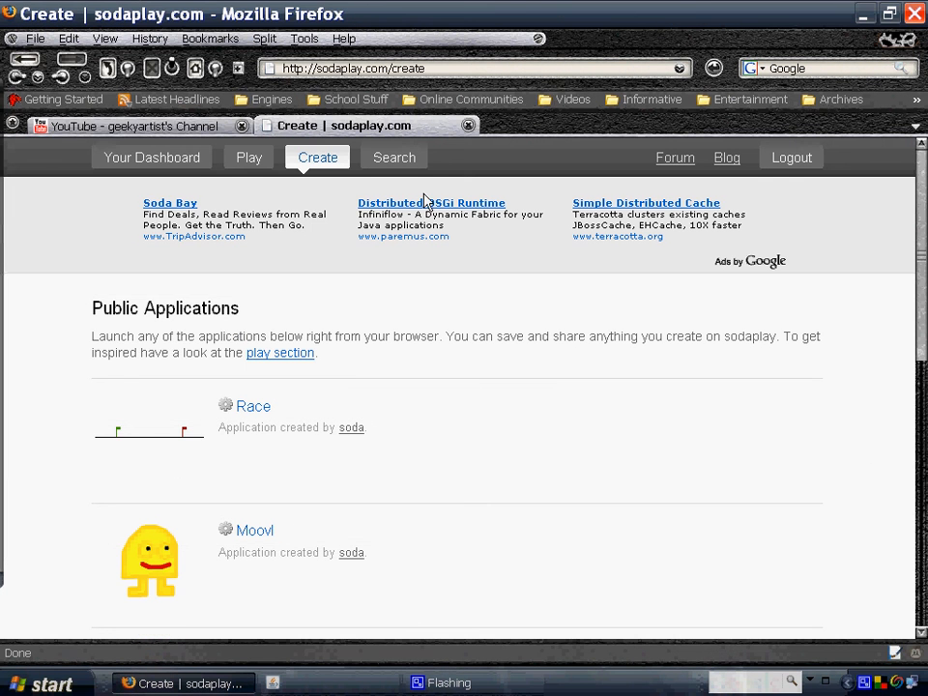
- Return to the Sodaplay homepage and scroll through its community model gallery
left_click(35, 38)
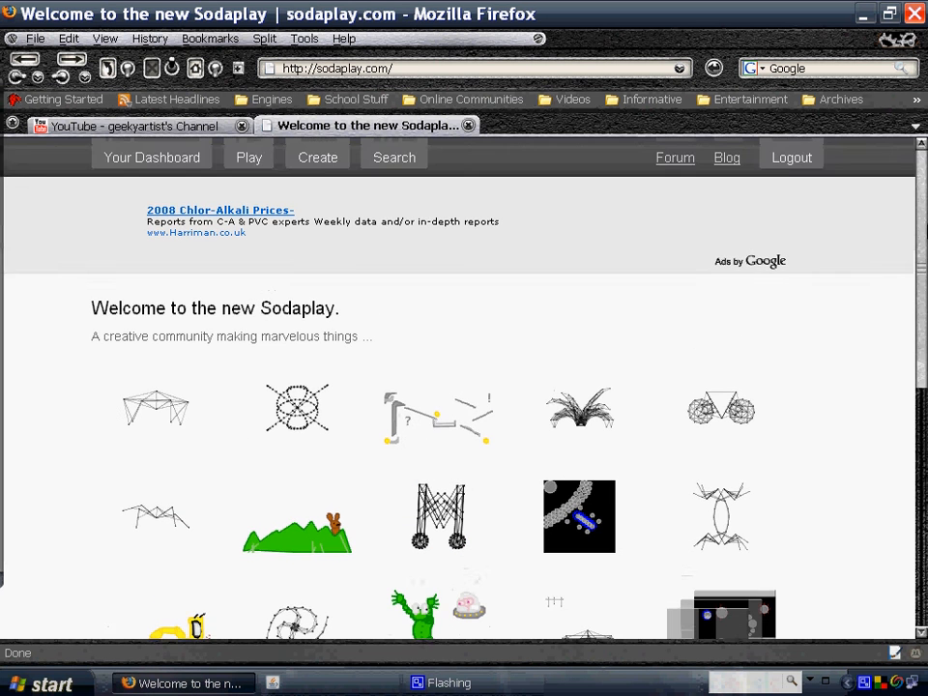
scroll("down", 3)
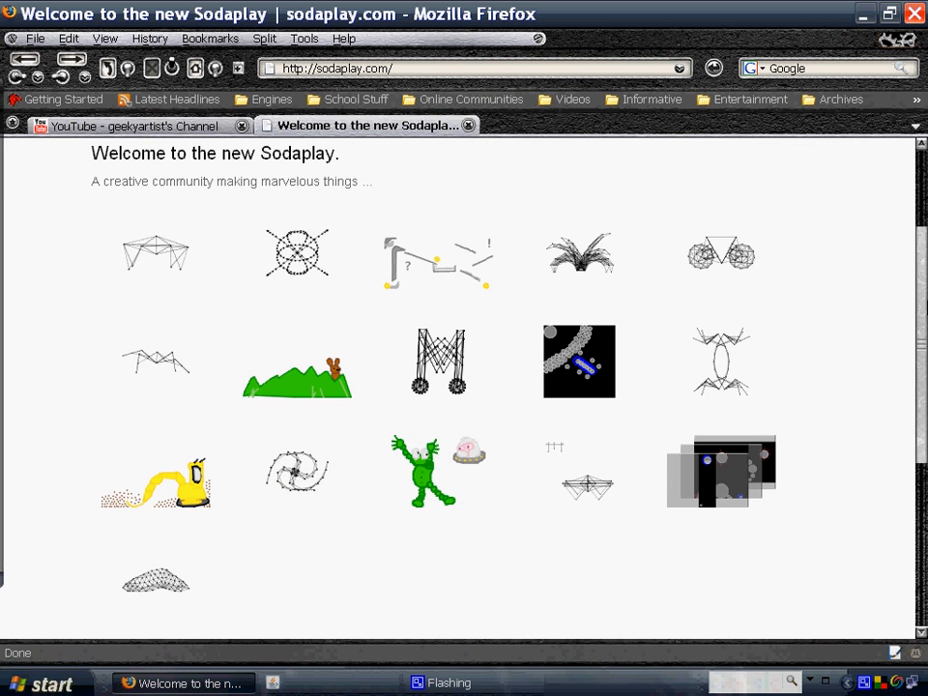
mouse_move(188, 305)
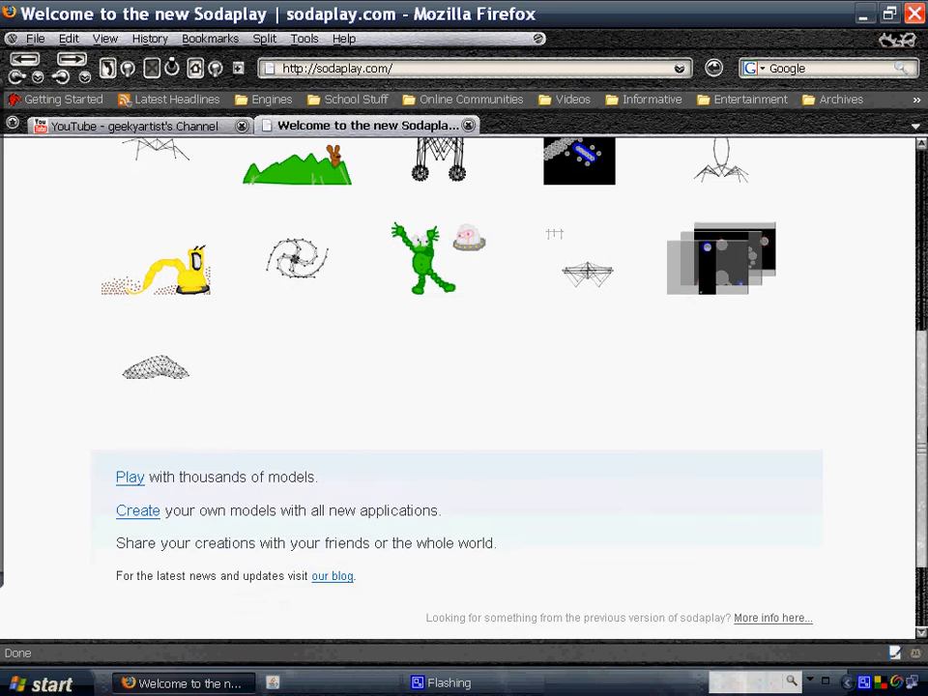
scroll("down", 3)
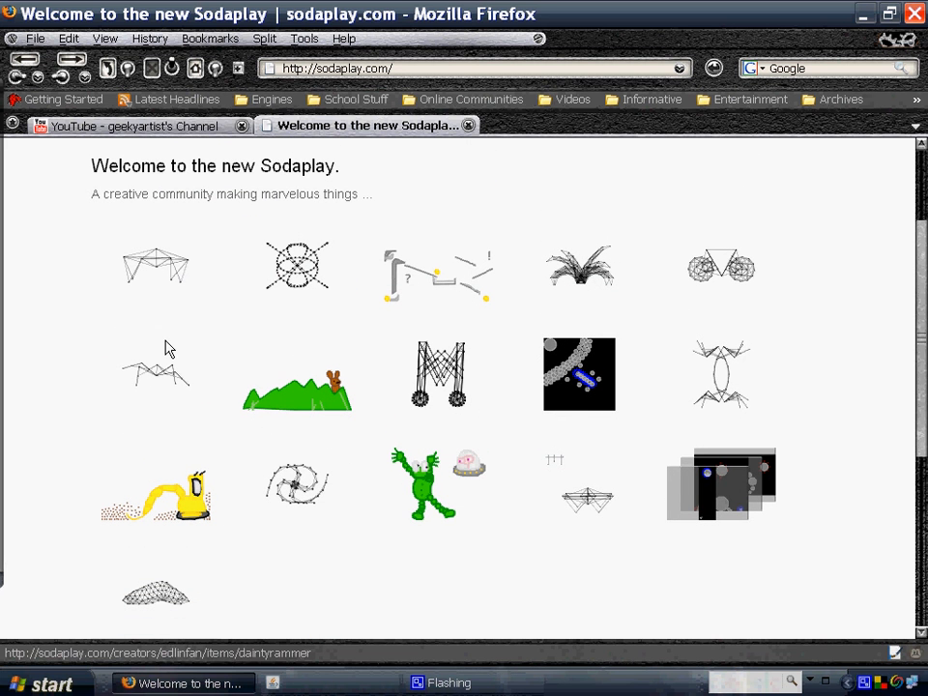
mouse_move(155, 285)
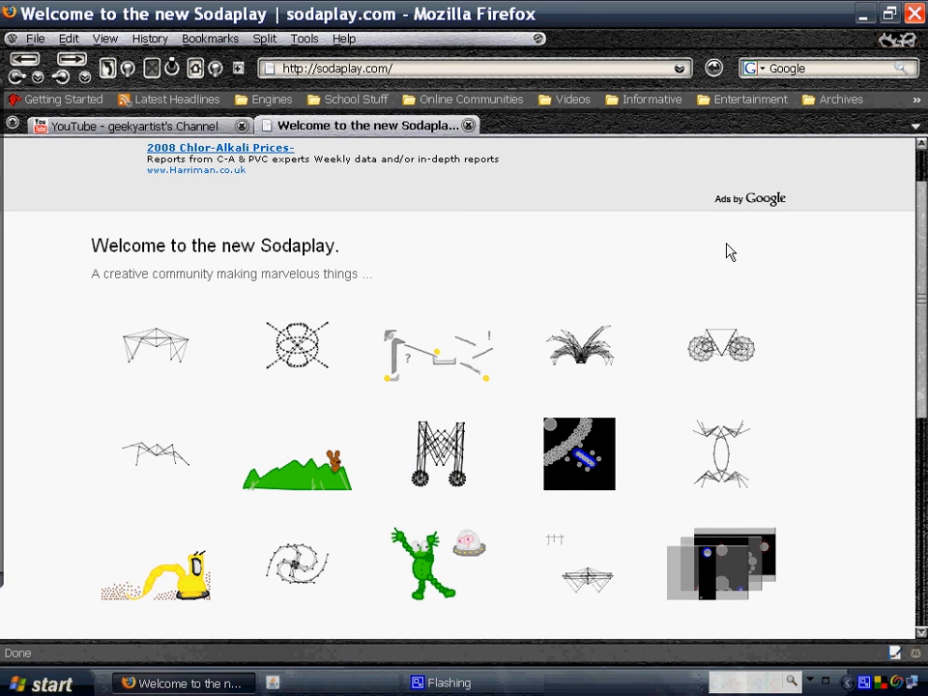
mouse_move(874, 563)
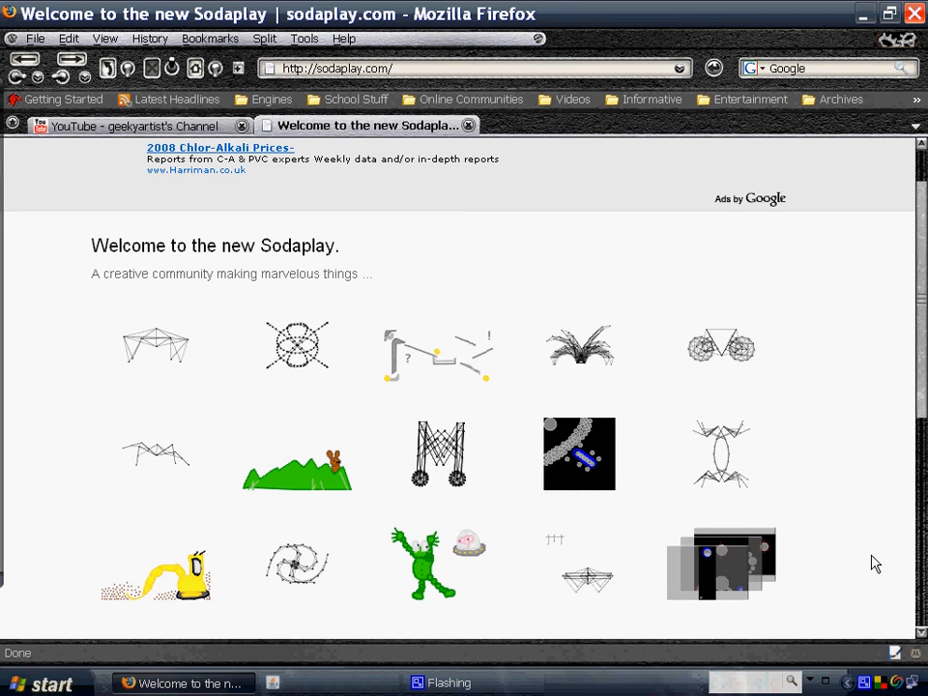